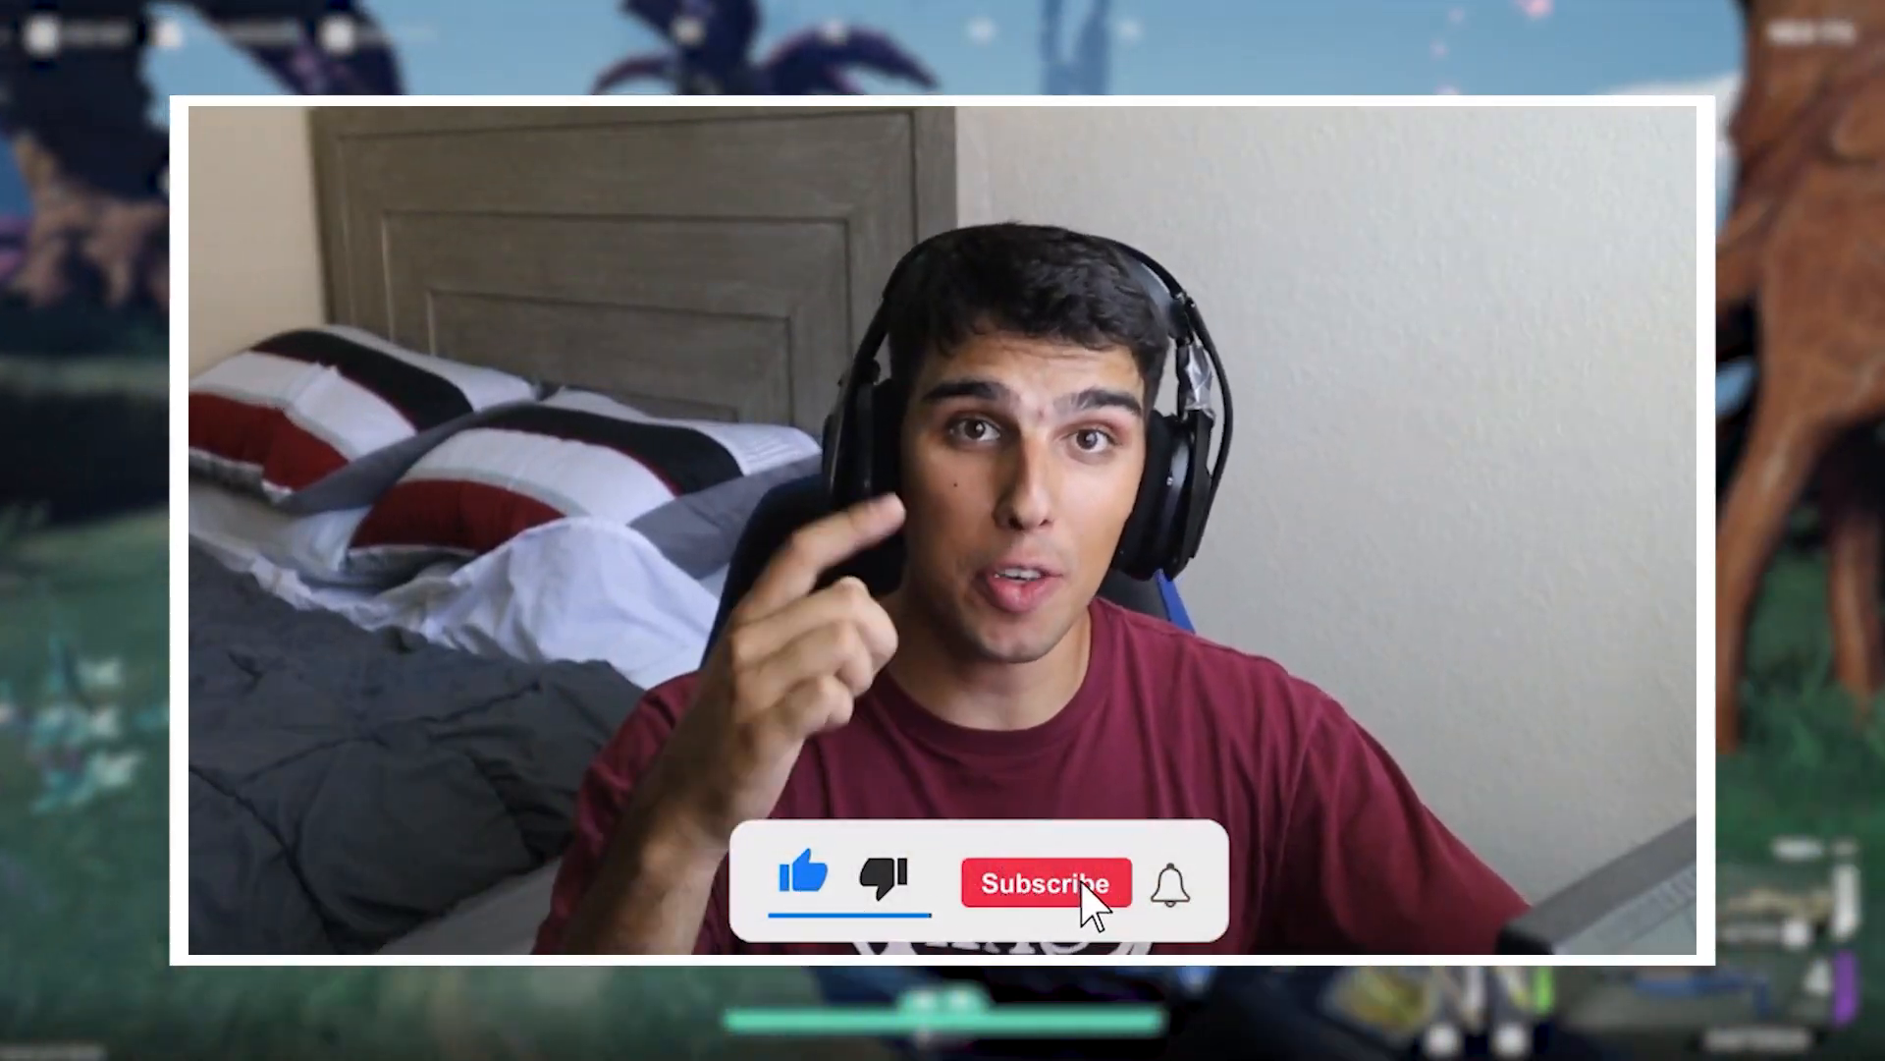
Step: Interact with the ICA Market vendor to bring up the Buy Items screen and its categories
left_click(1043, 882)
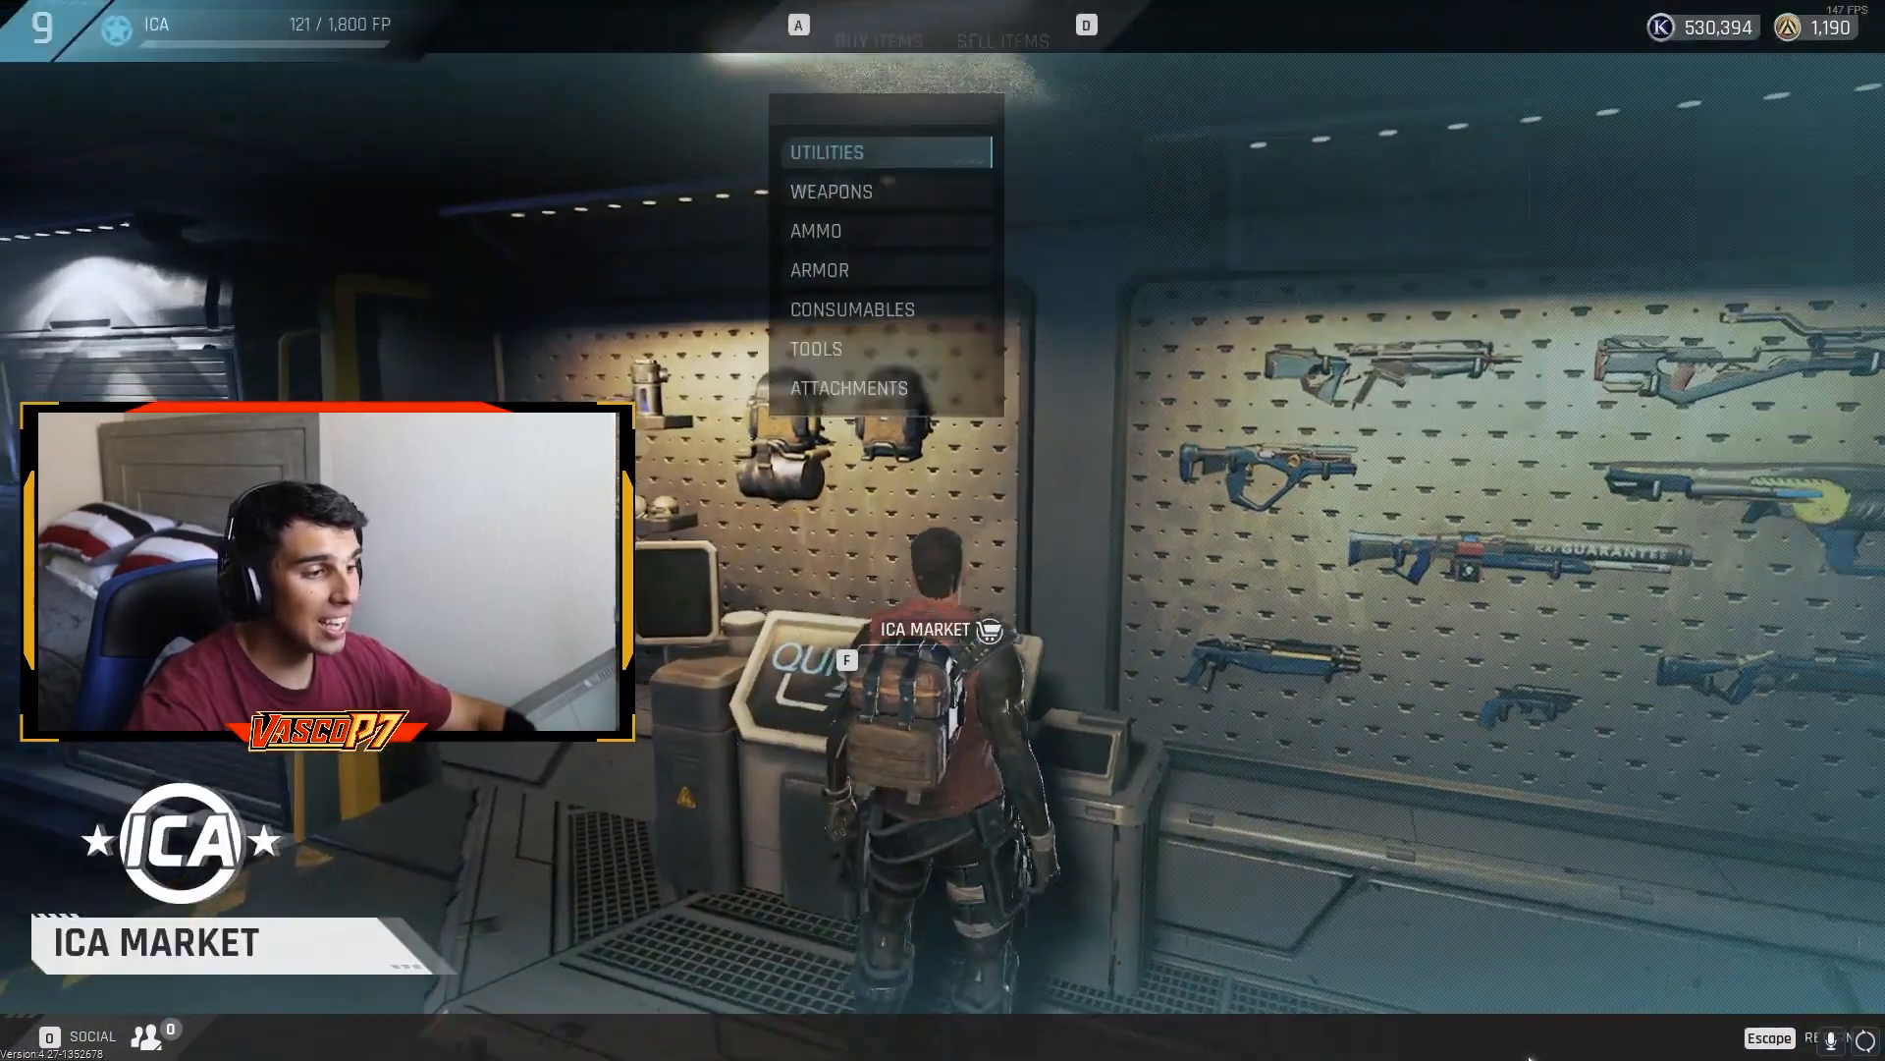
Step: Filter the market to Weapons and view the Bulldog shotgun's details at 6,400 K-Marks
left_click(831, 191)
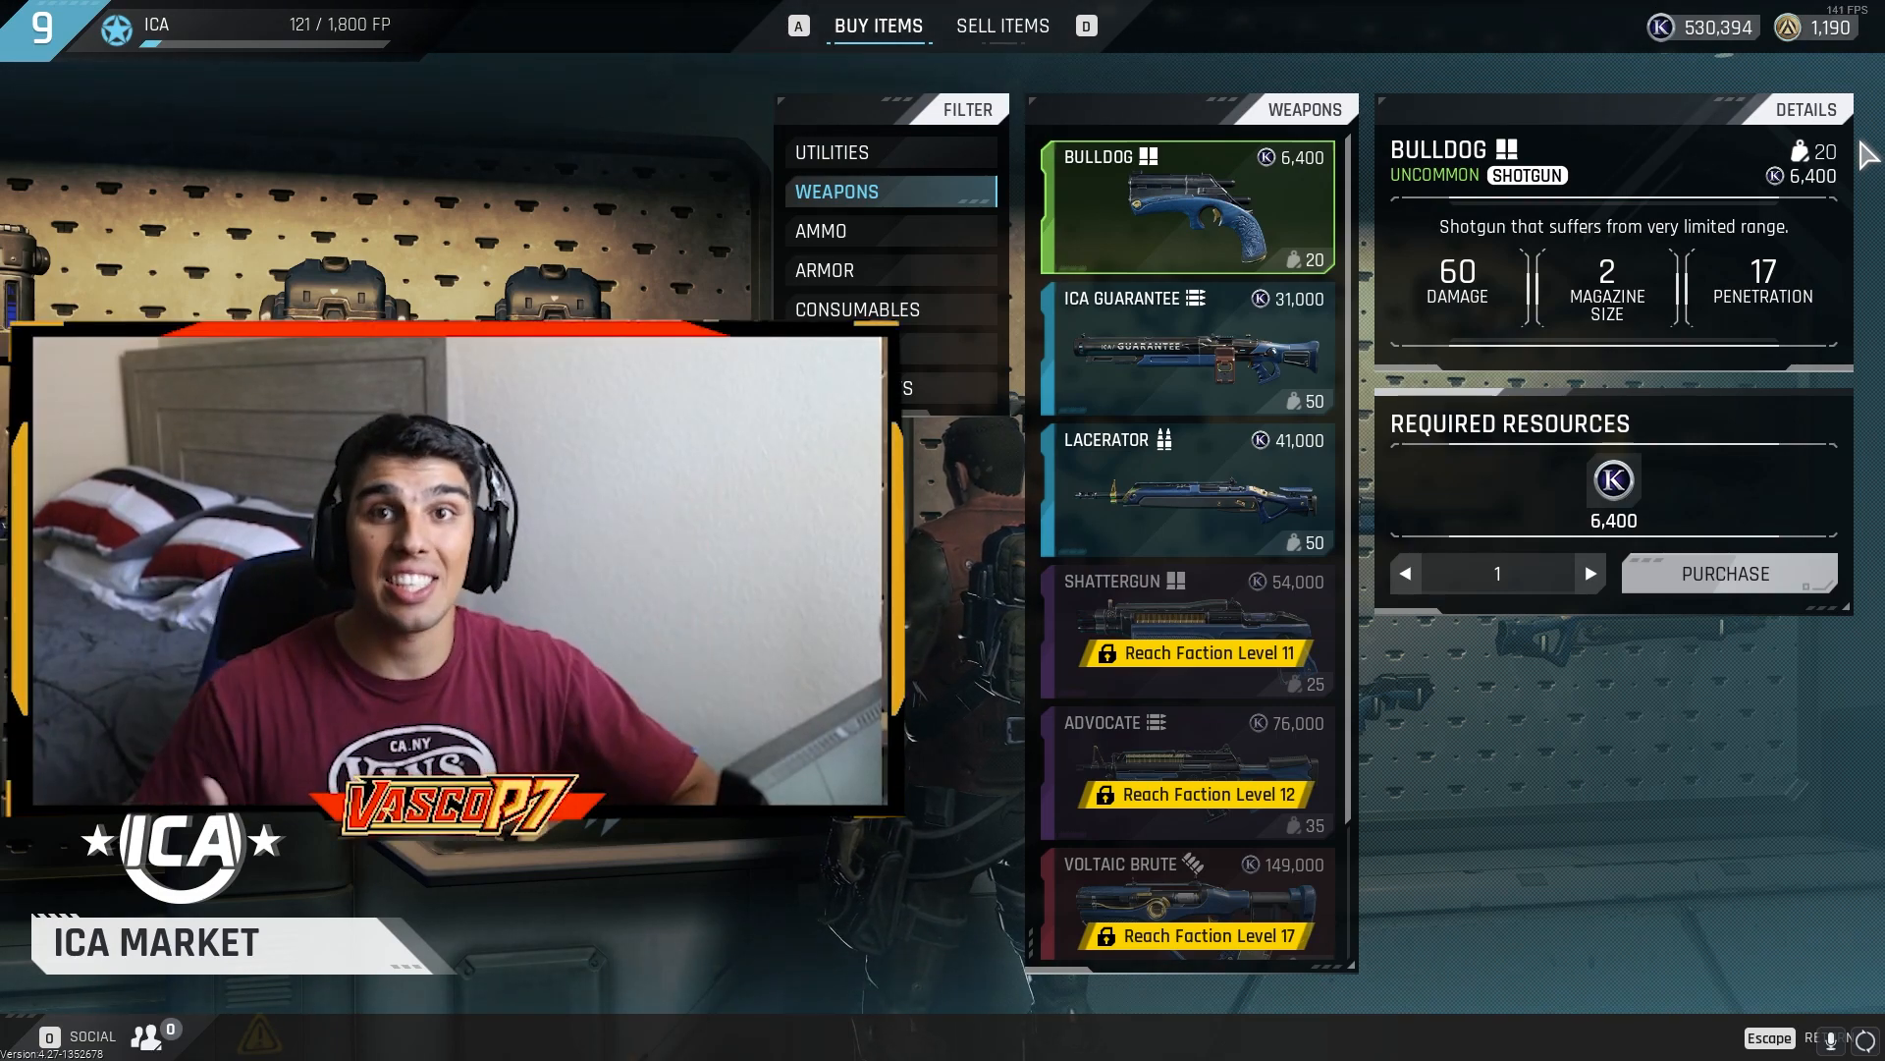
key("Escape")
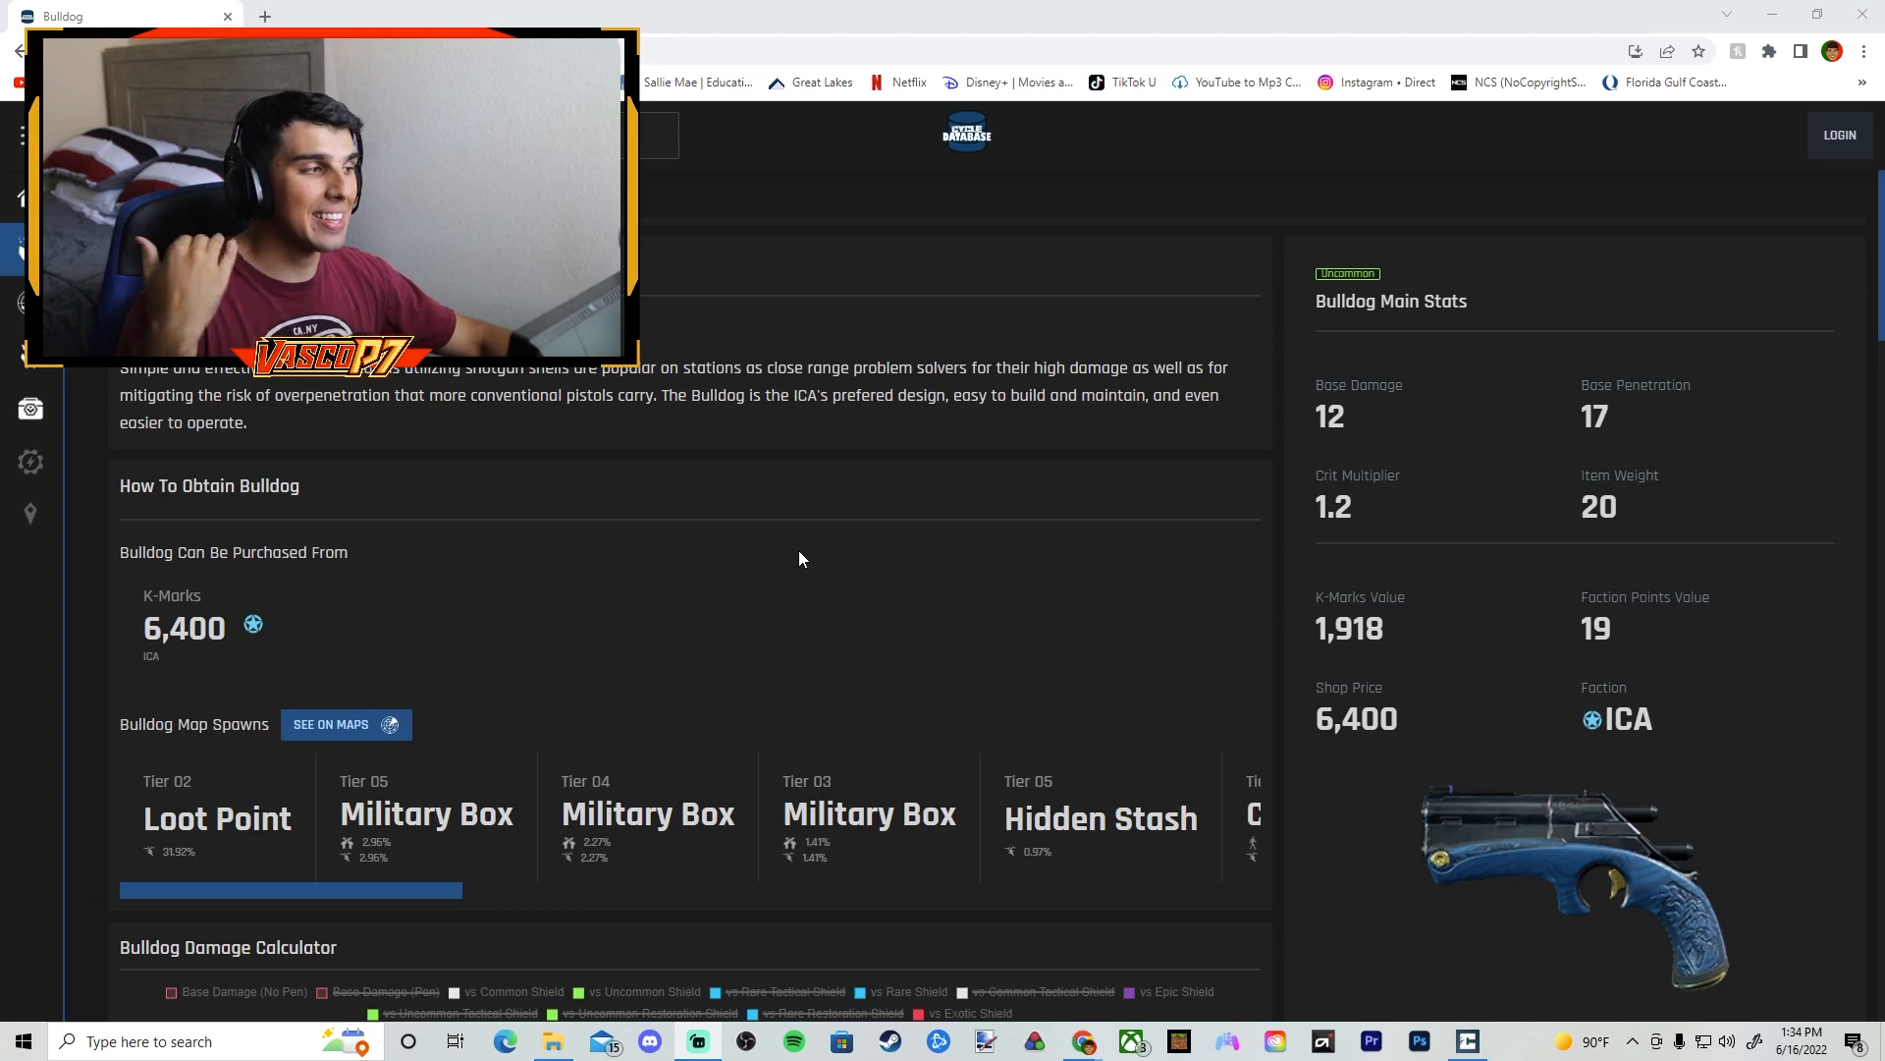
Step: Scroll the Bulldog database page past purchase info and map spawns to the damage chart
scroll("down", 3)
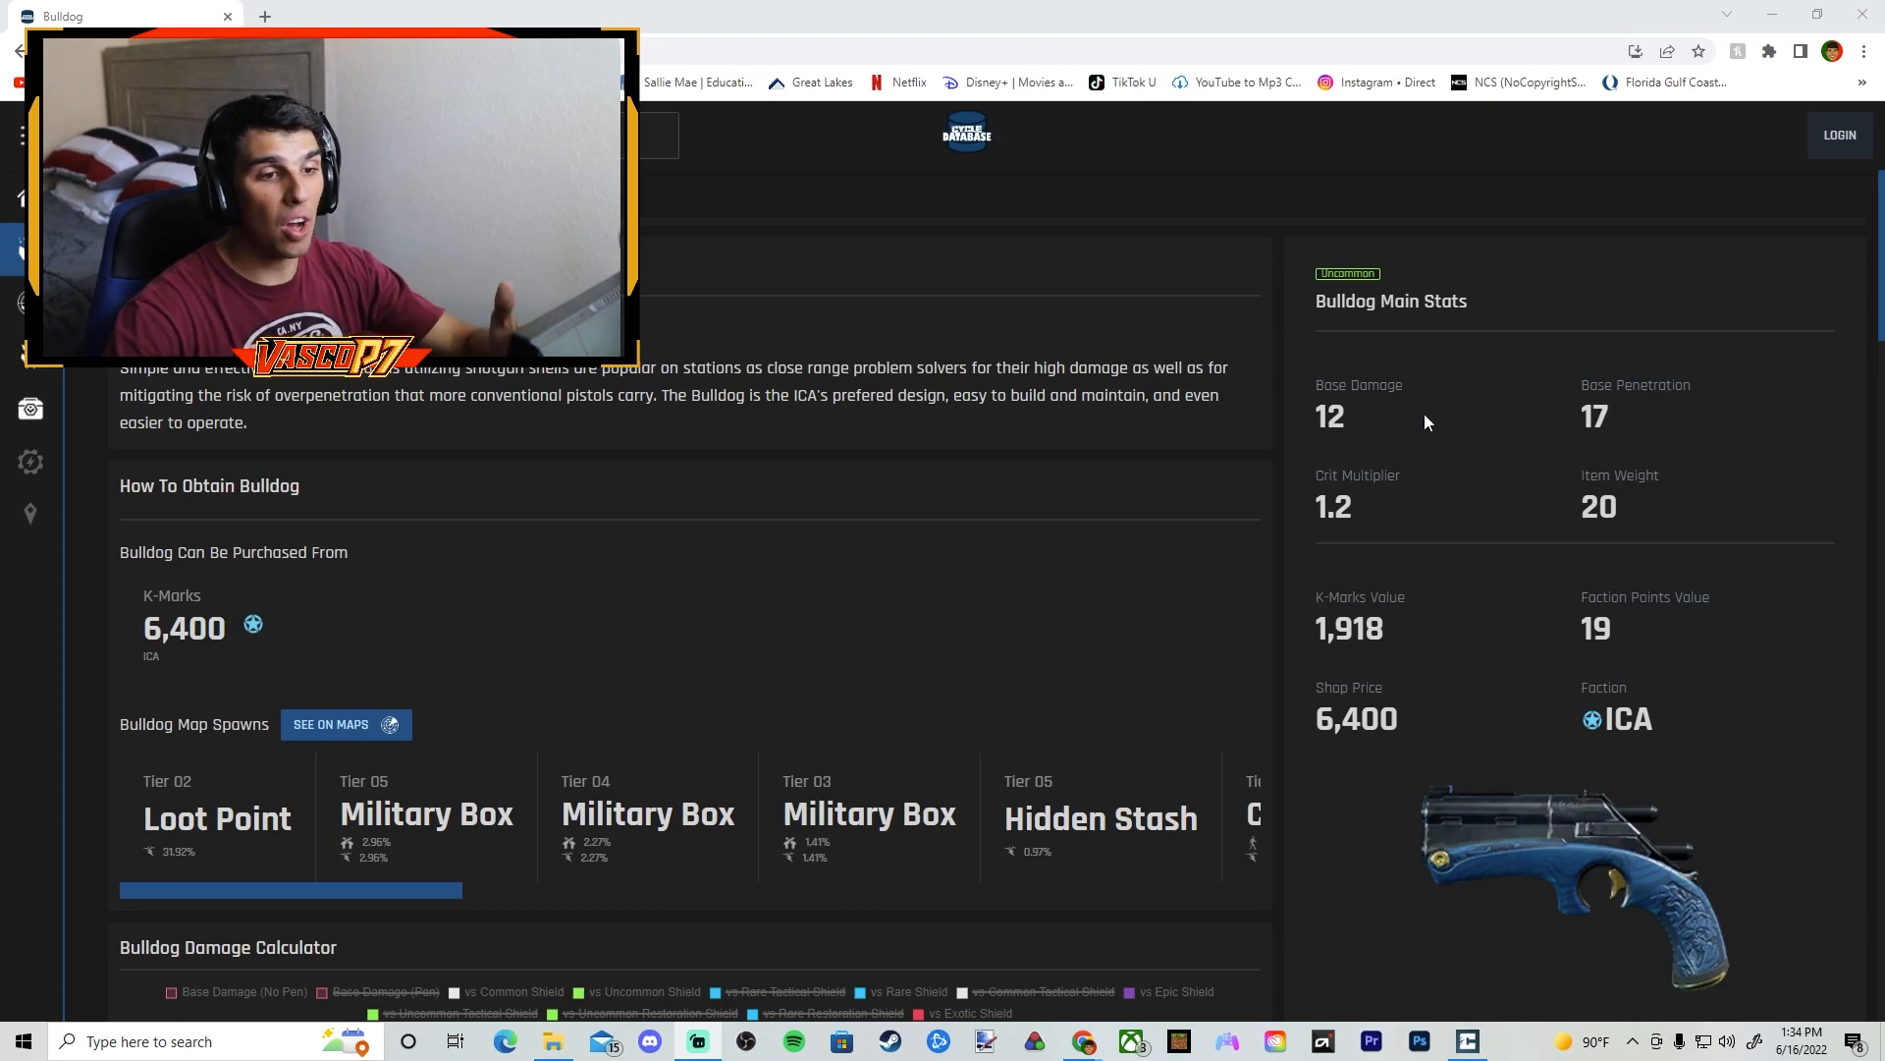
scroll("down", 3)
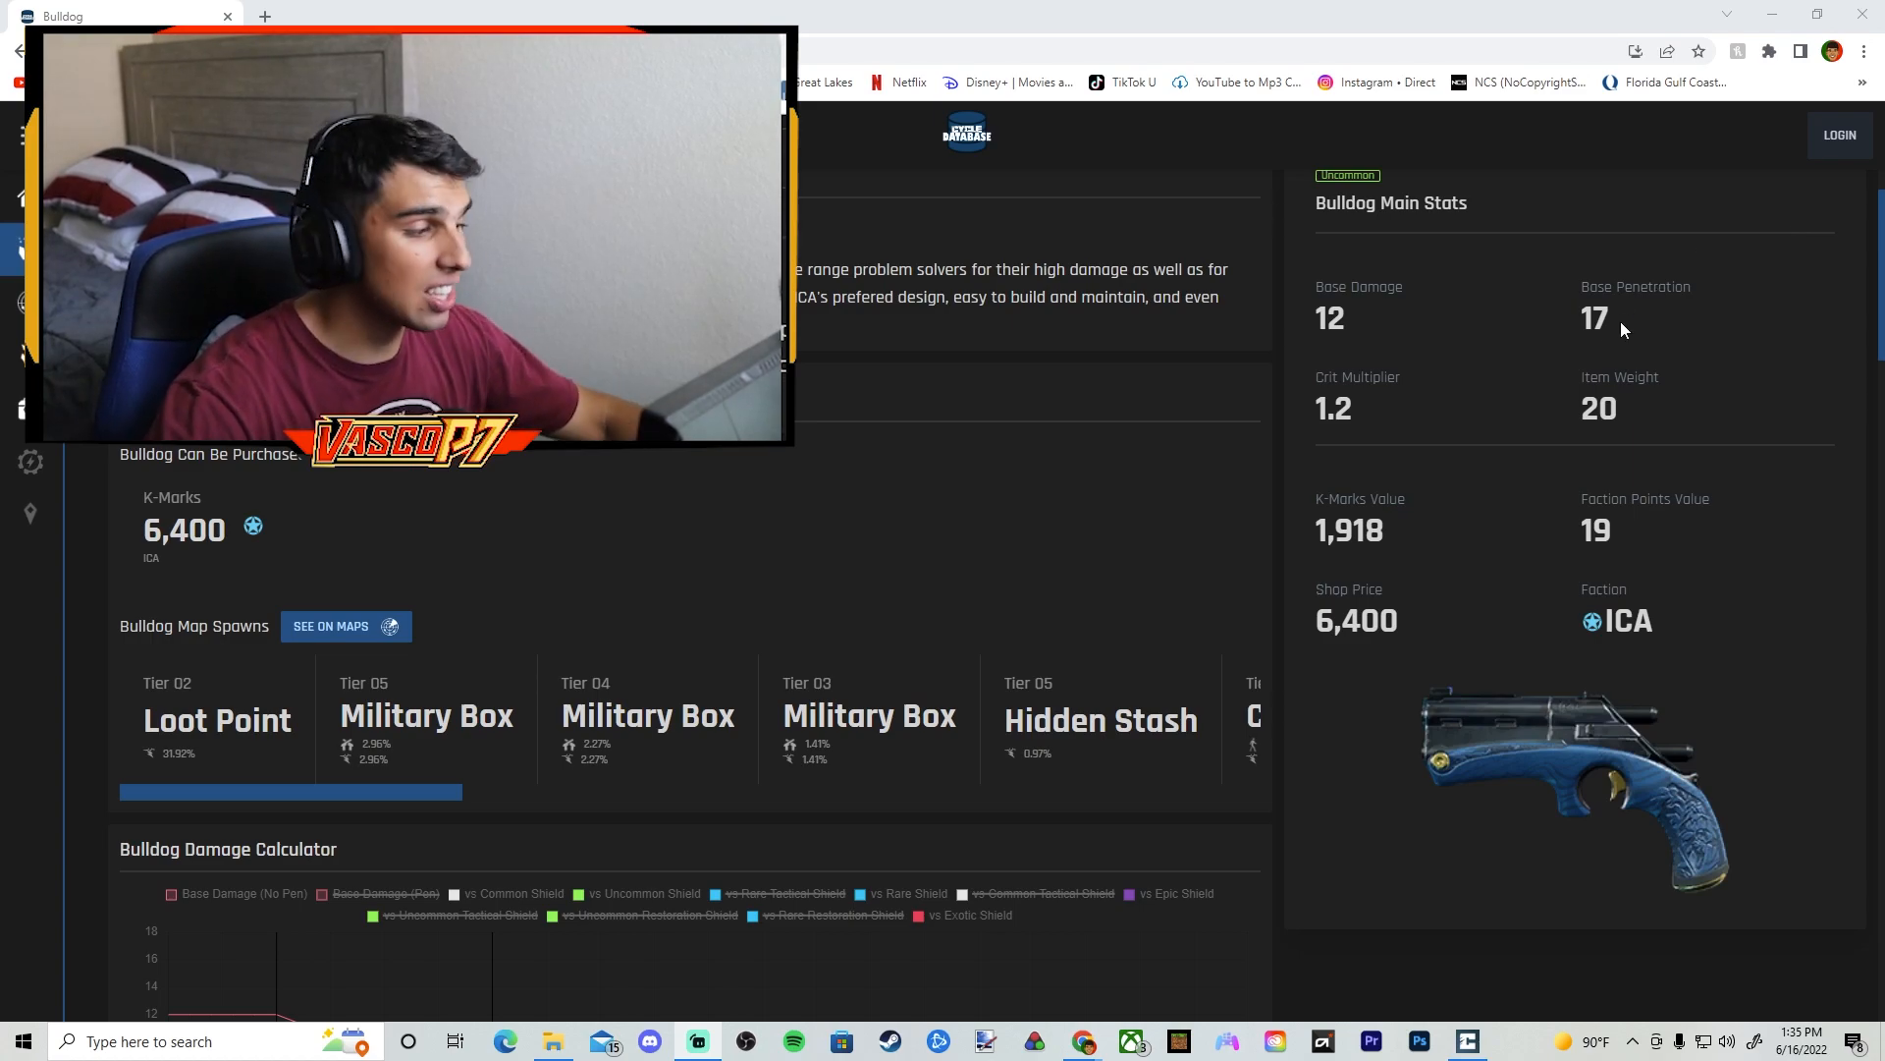
Step: Scroll to the Bulldog Damage Calculator showing falloff from 12 to about 6 by 30 m
scroll("down", 3)
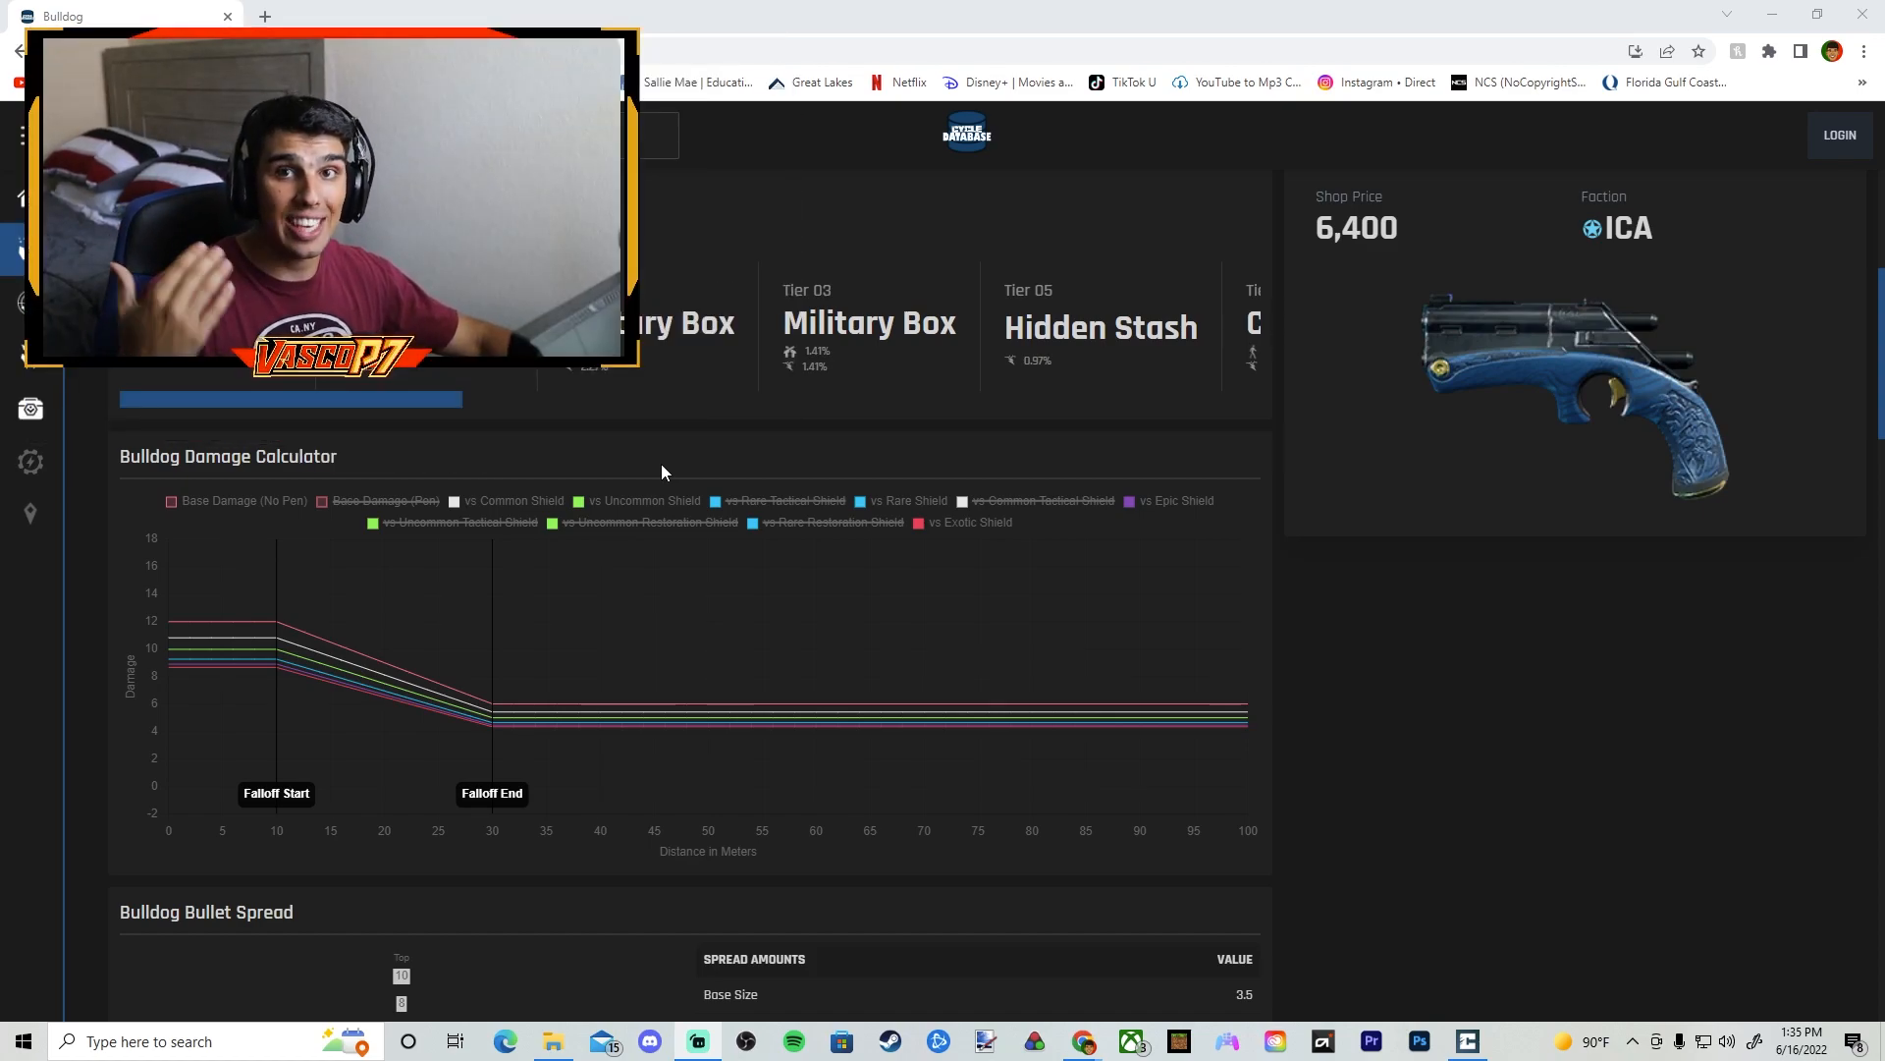
mouse_move(223, 601)
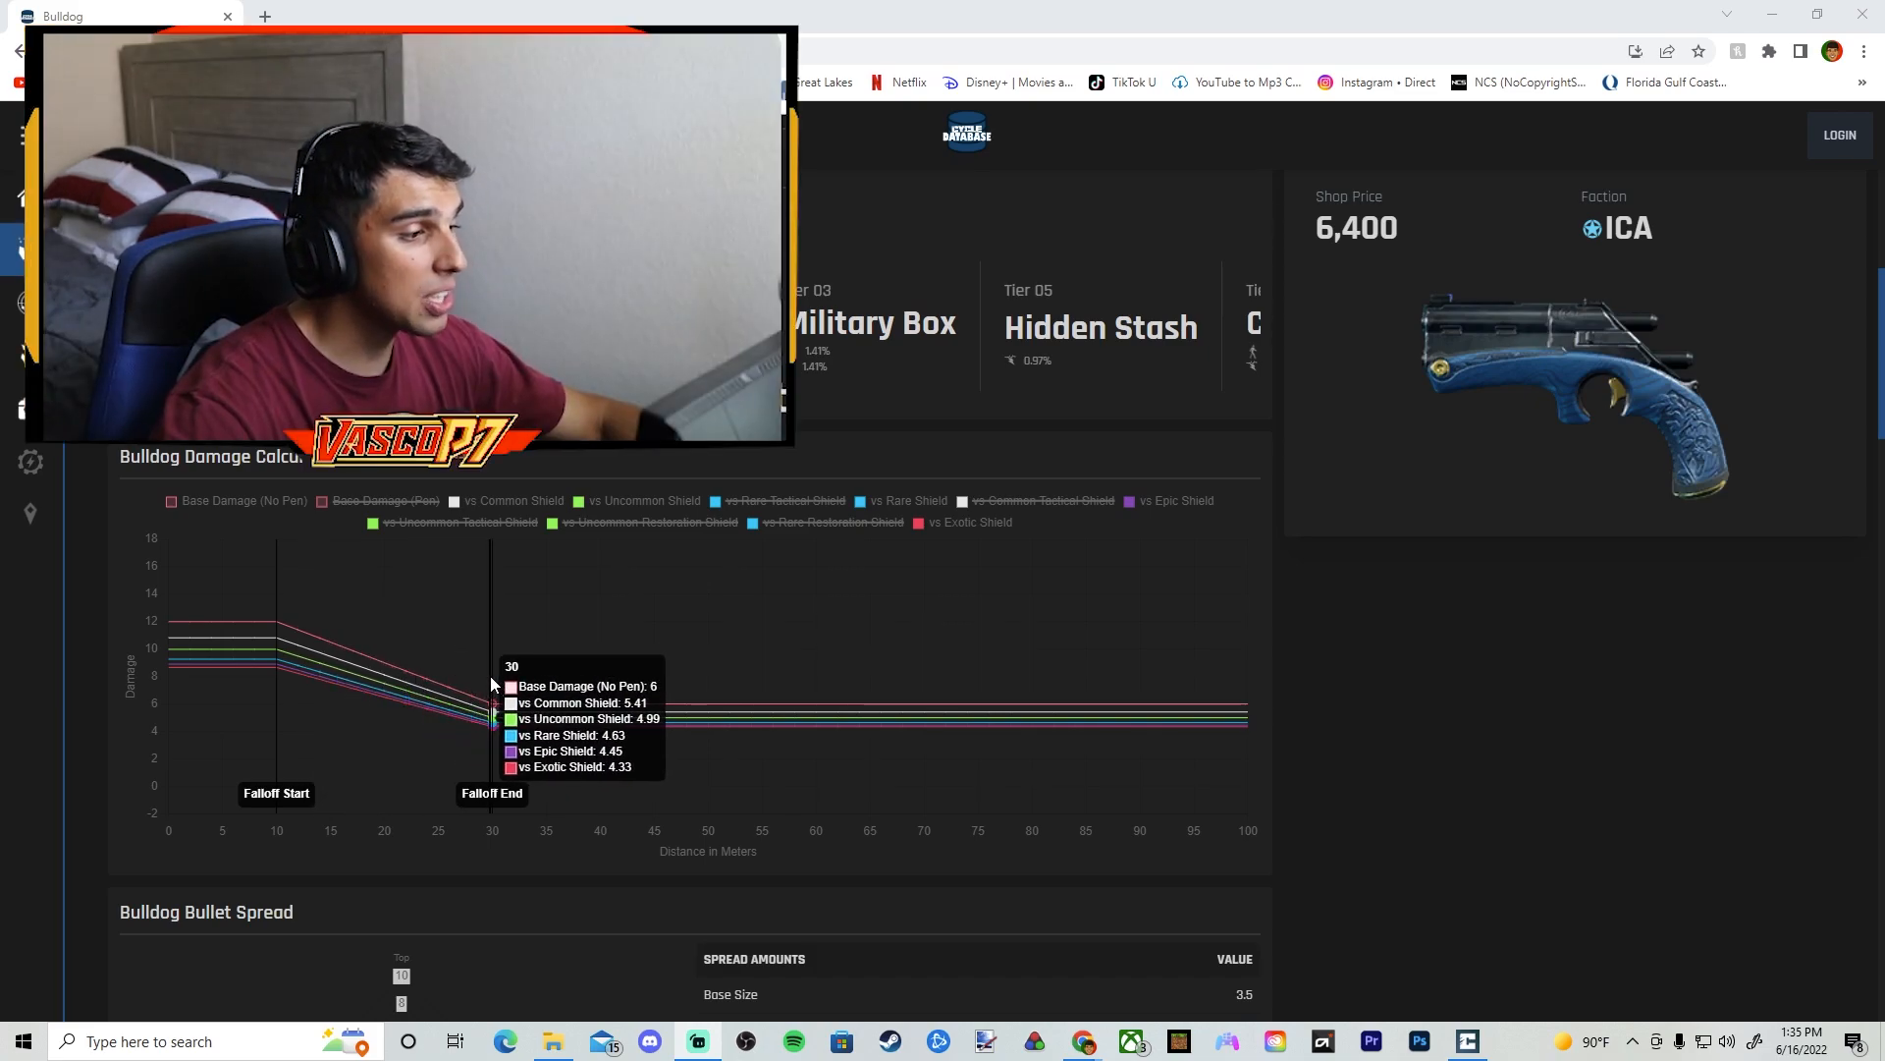
mouse_move(1021, 730)
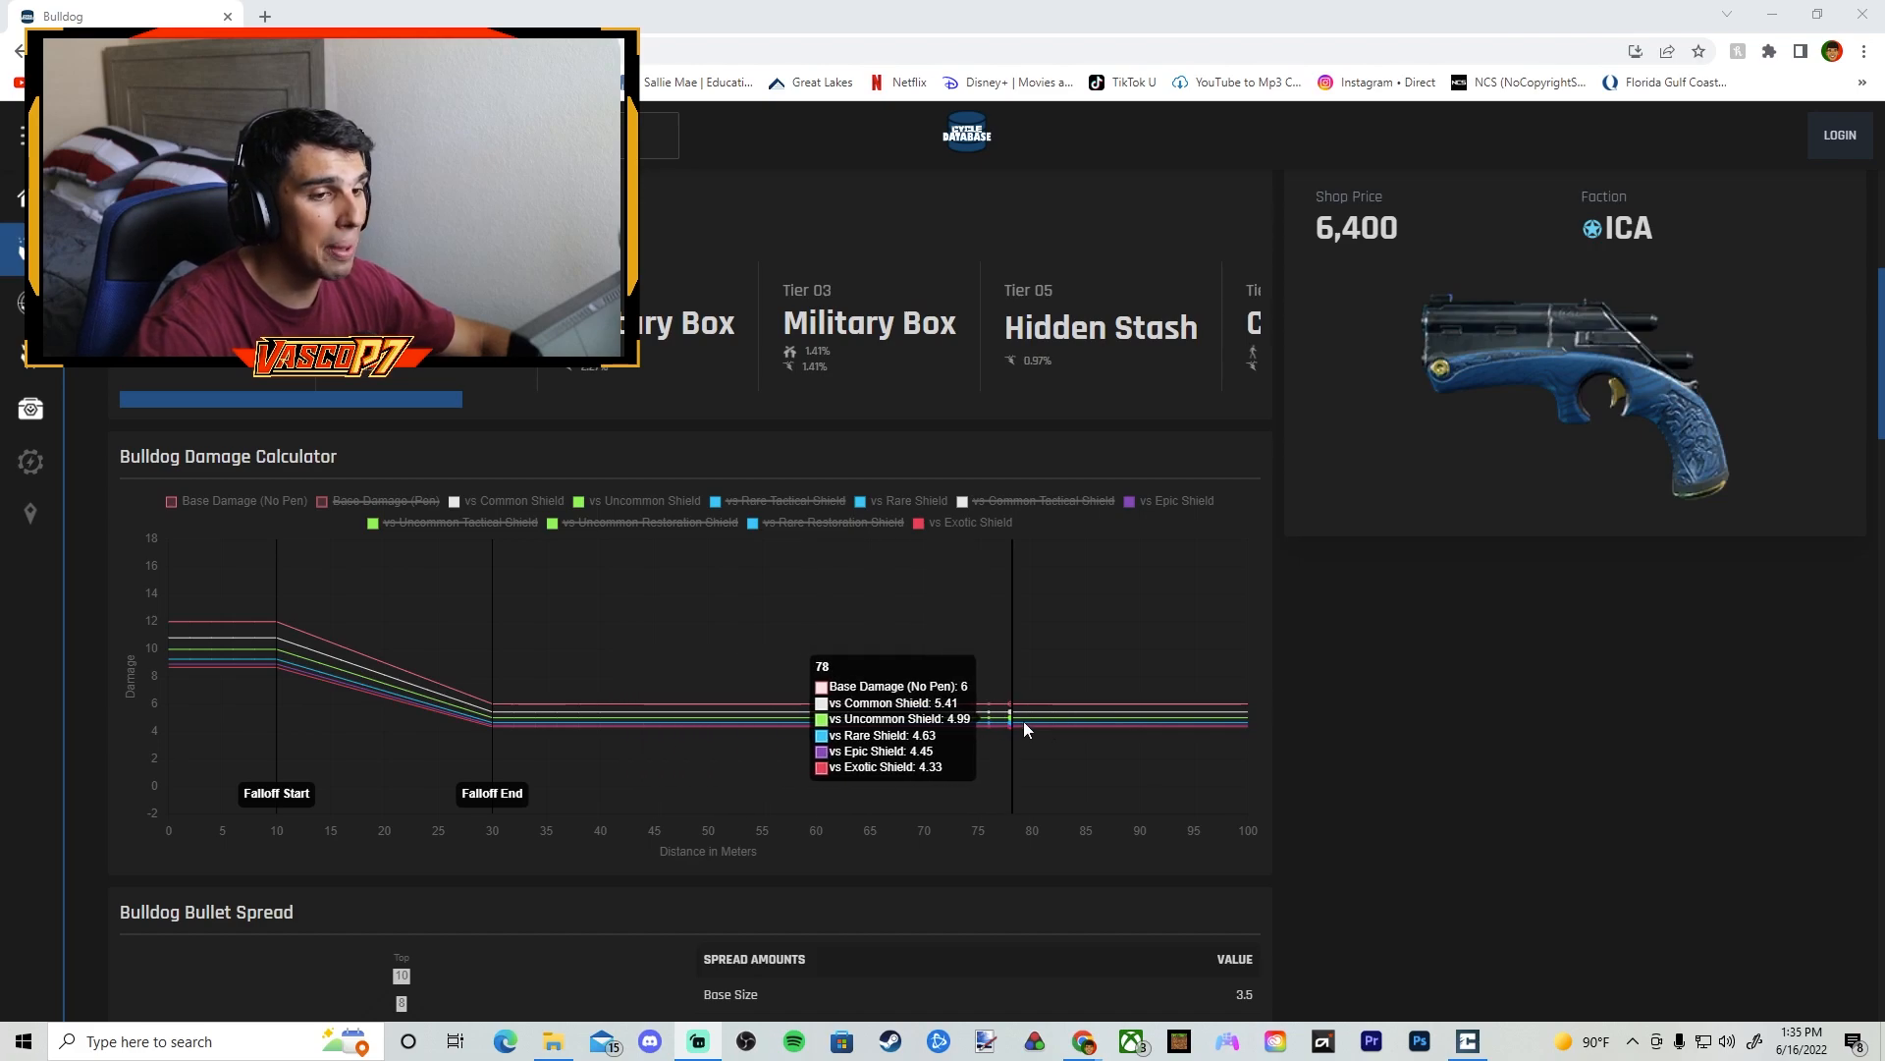
mouse_move(1037, 719)
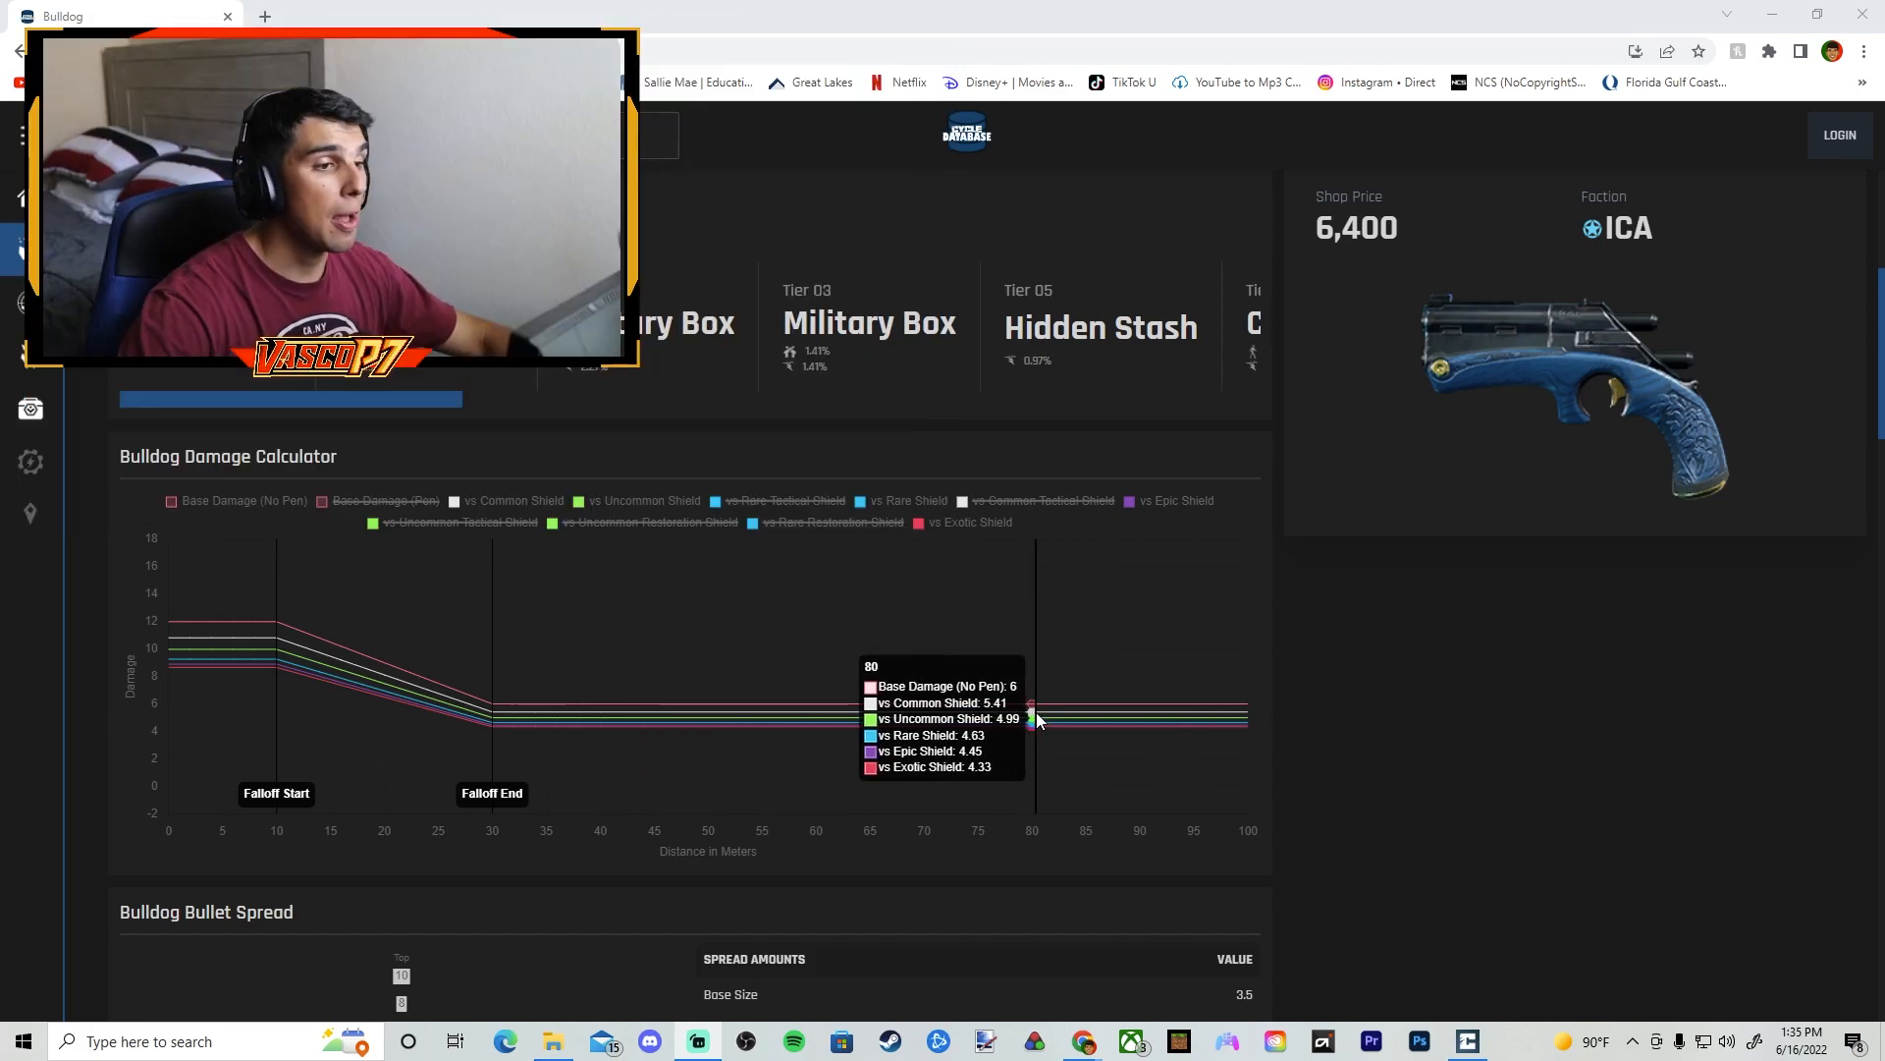
Step: Scroll down to the Bulldog ADS Stats and Movement Adjustments tables
scroll("down", 3)
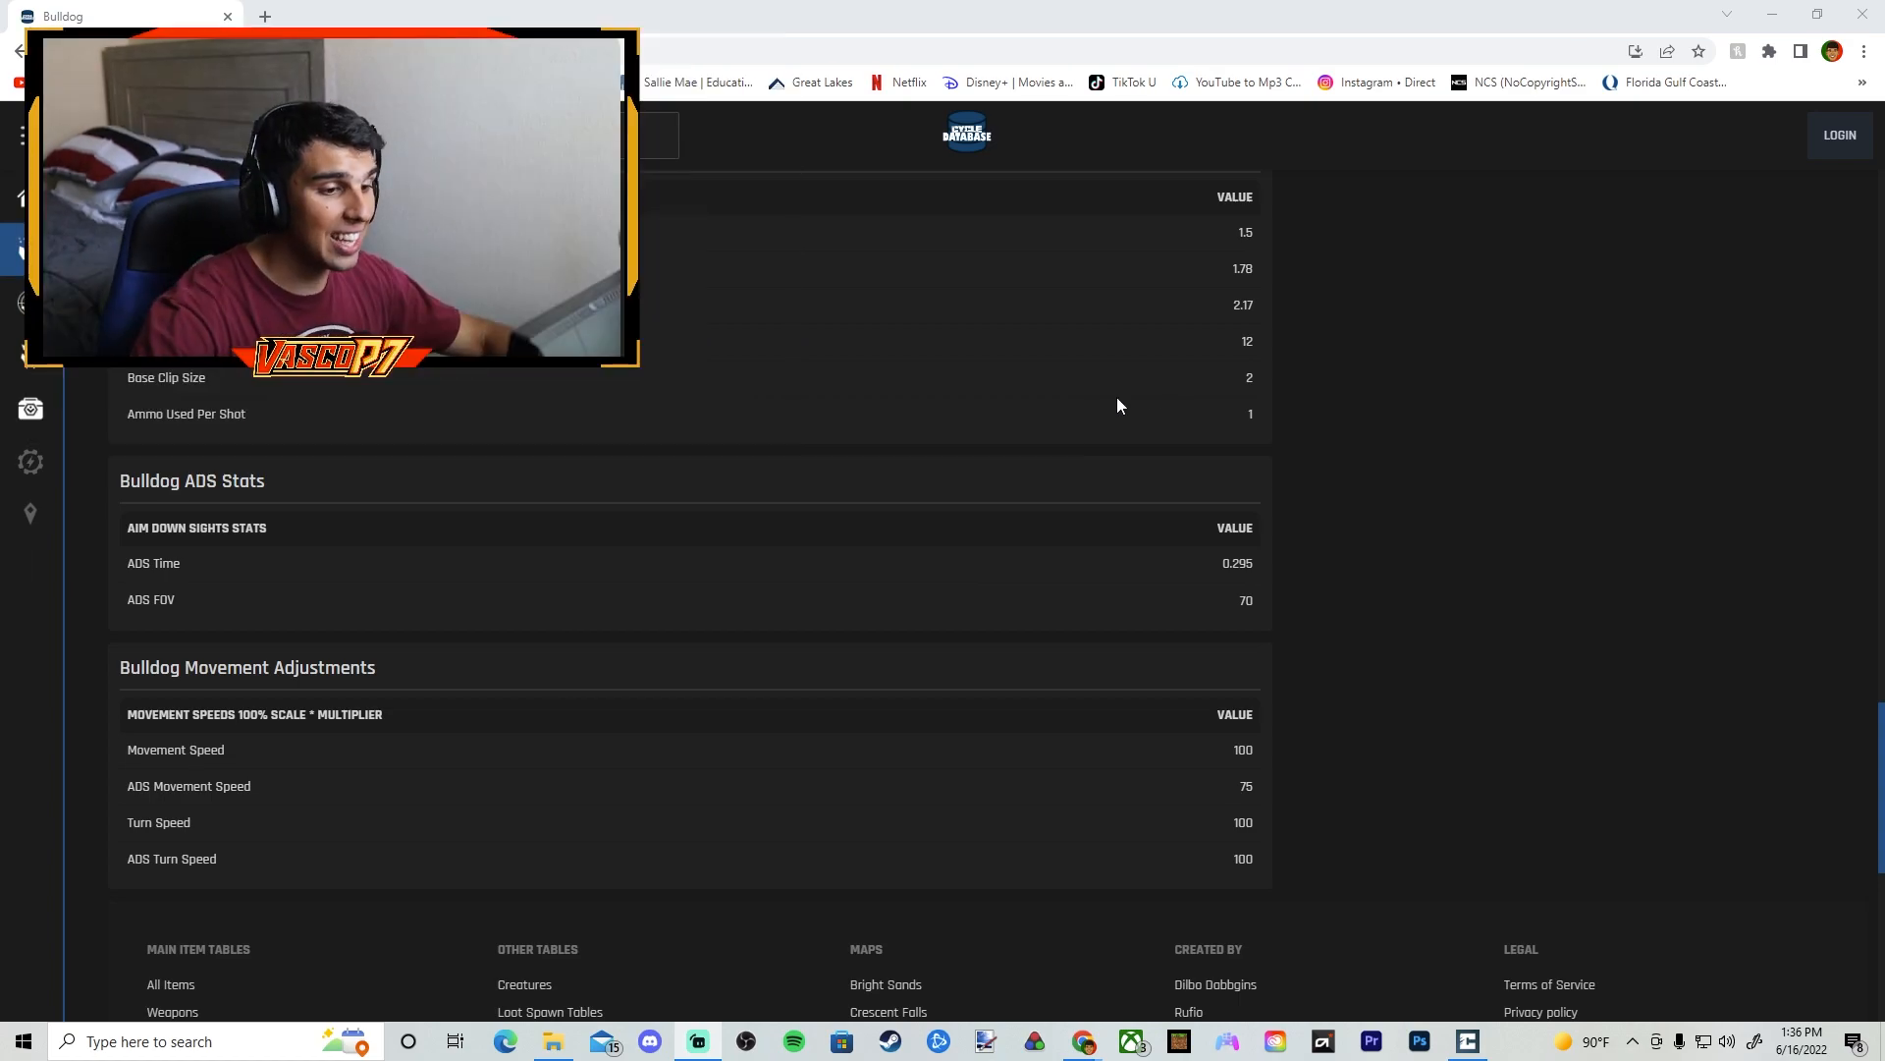
scroll("down", 3)
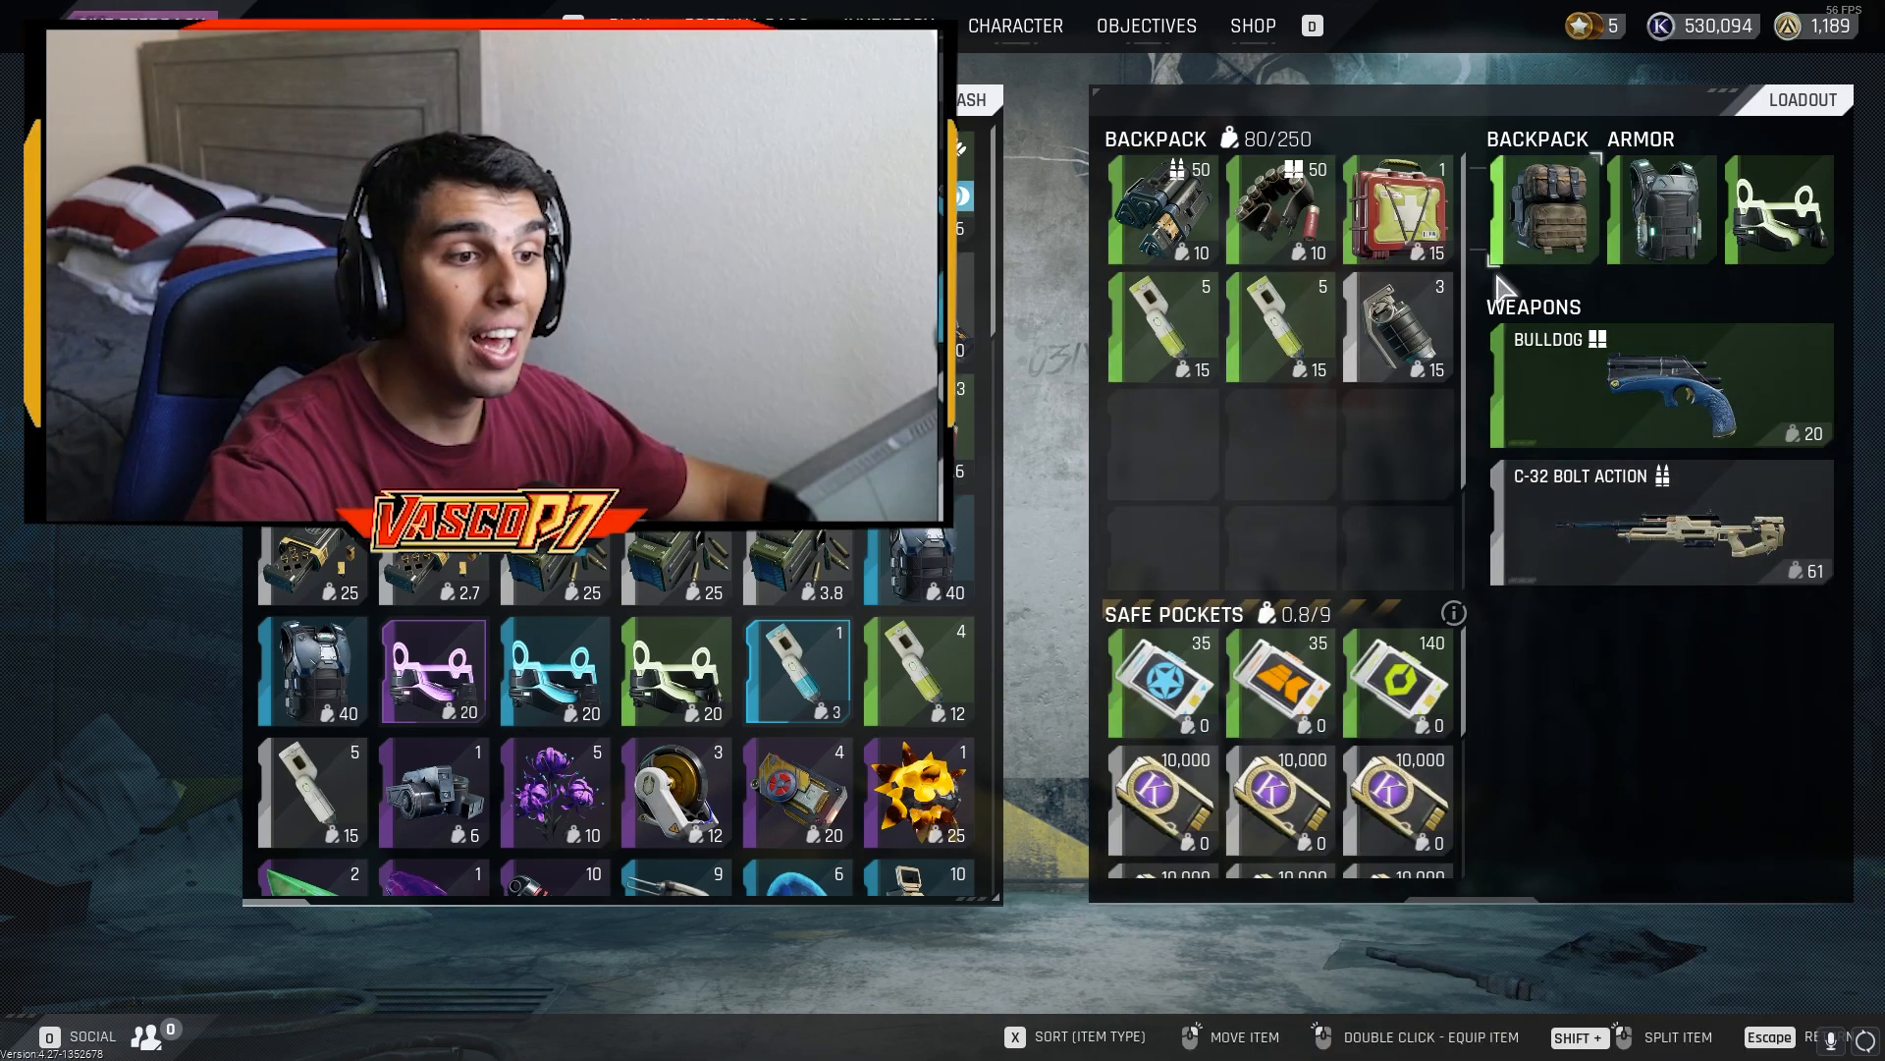
mouse_move(1396, 328)
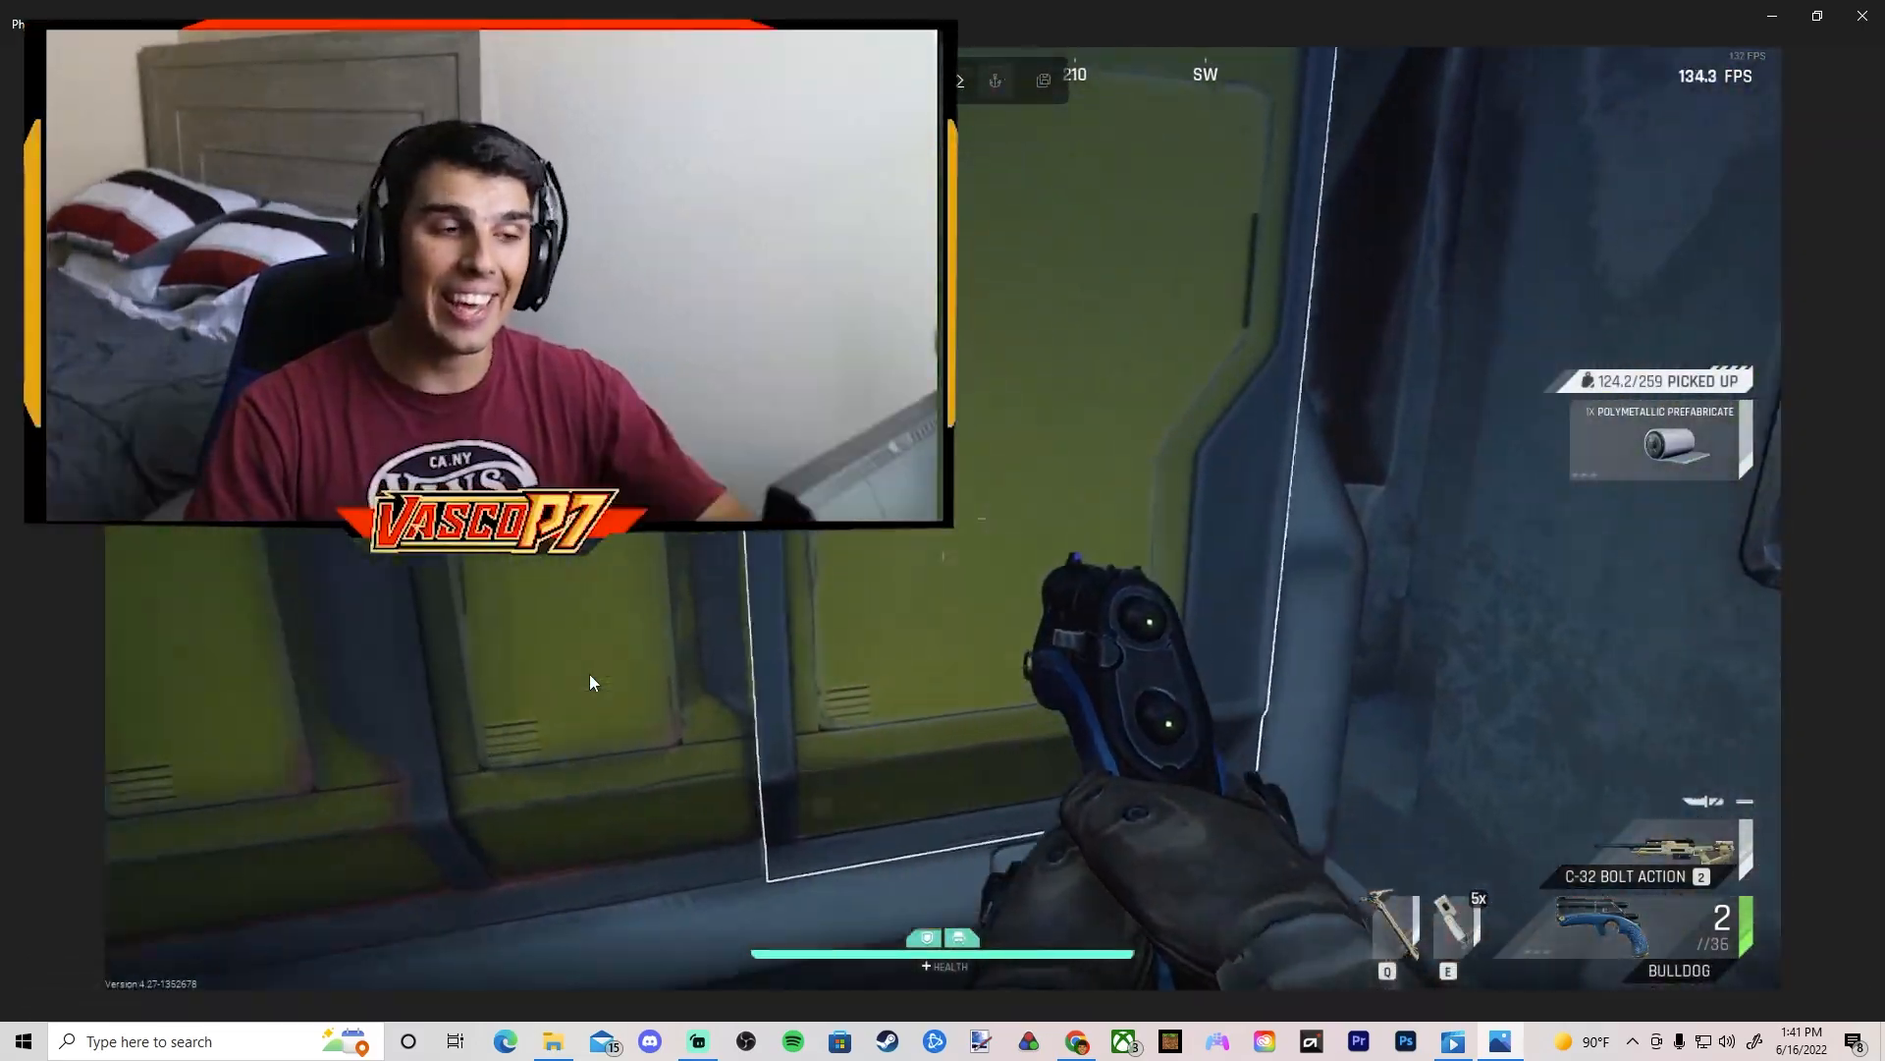
Step: Pause the recording at 08:41 beside the giant yellow lily pad, then resume playback
key("Tab")
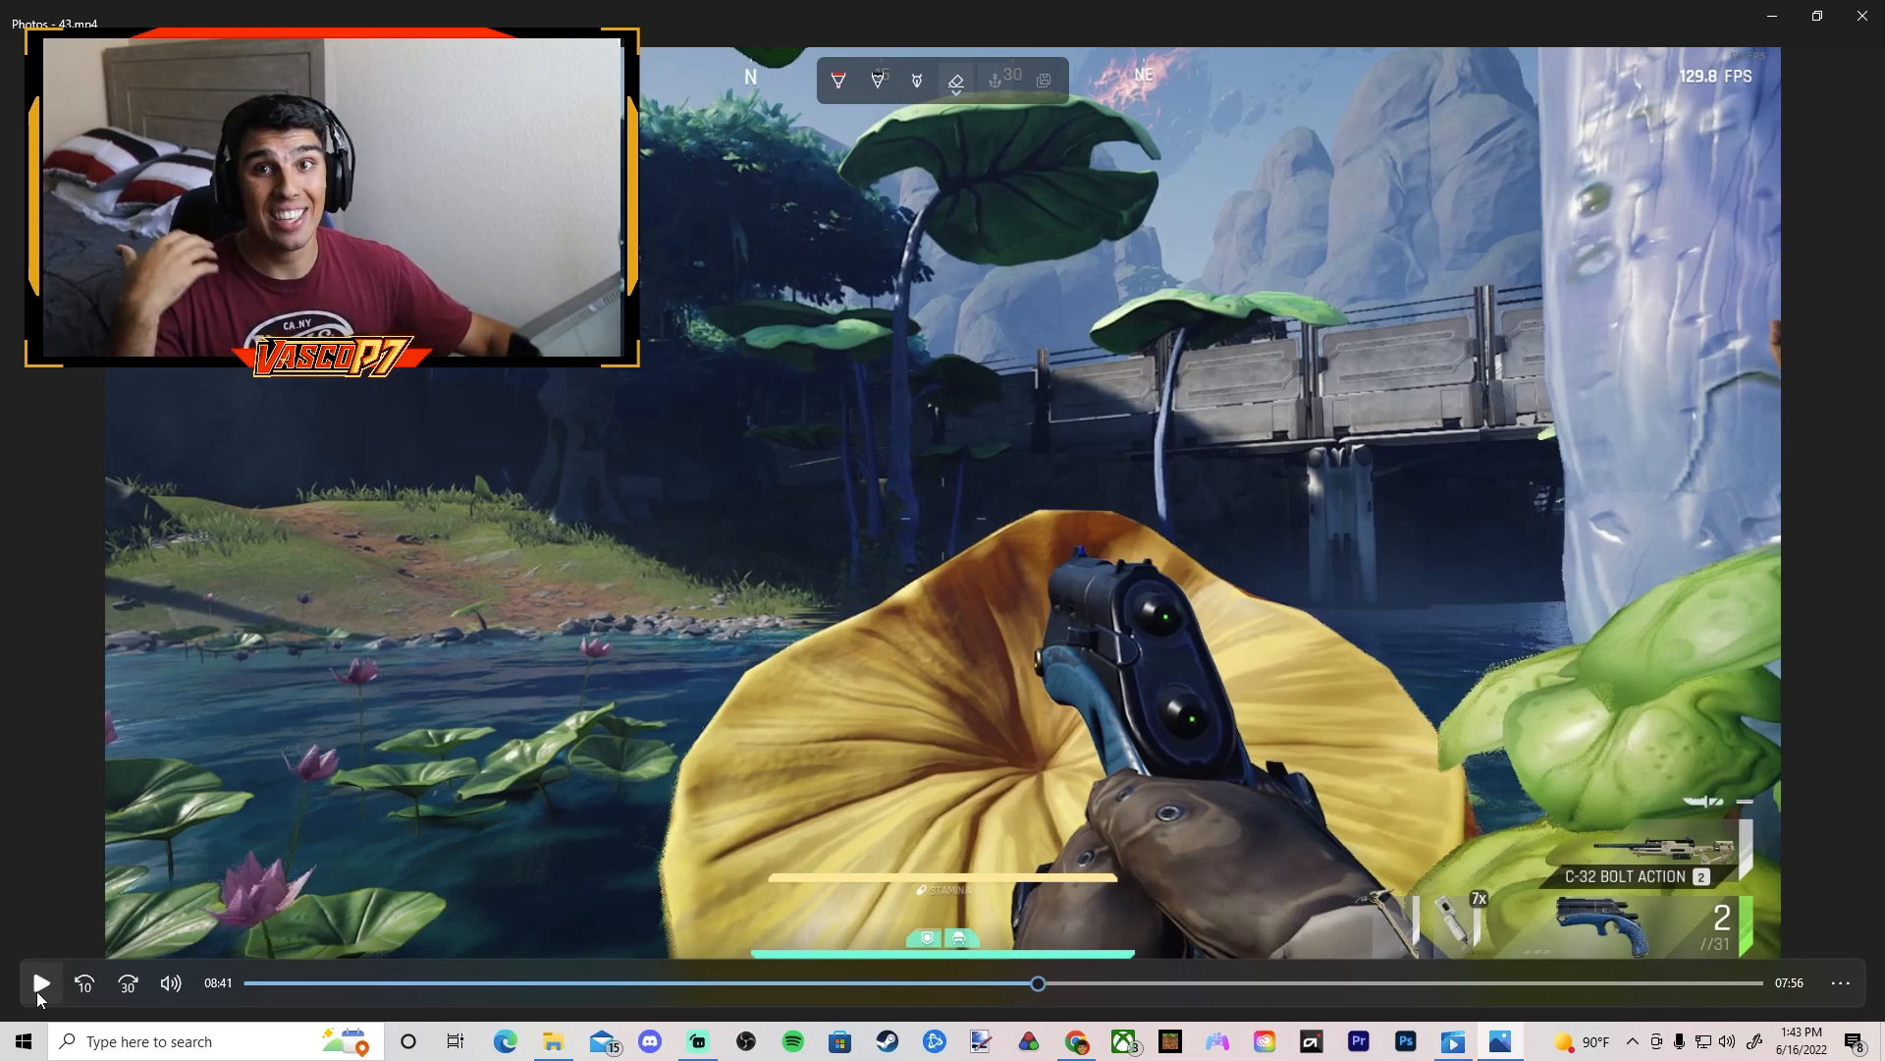
left_click(39, 982)
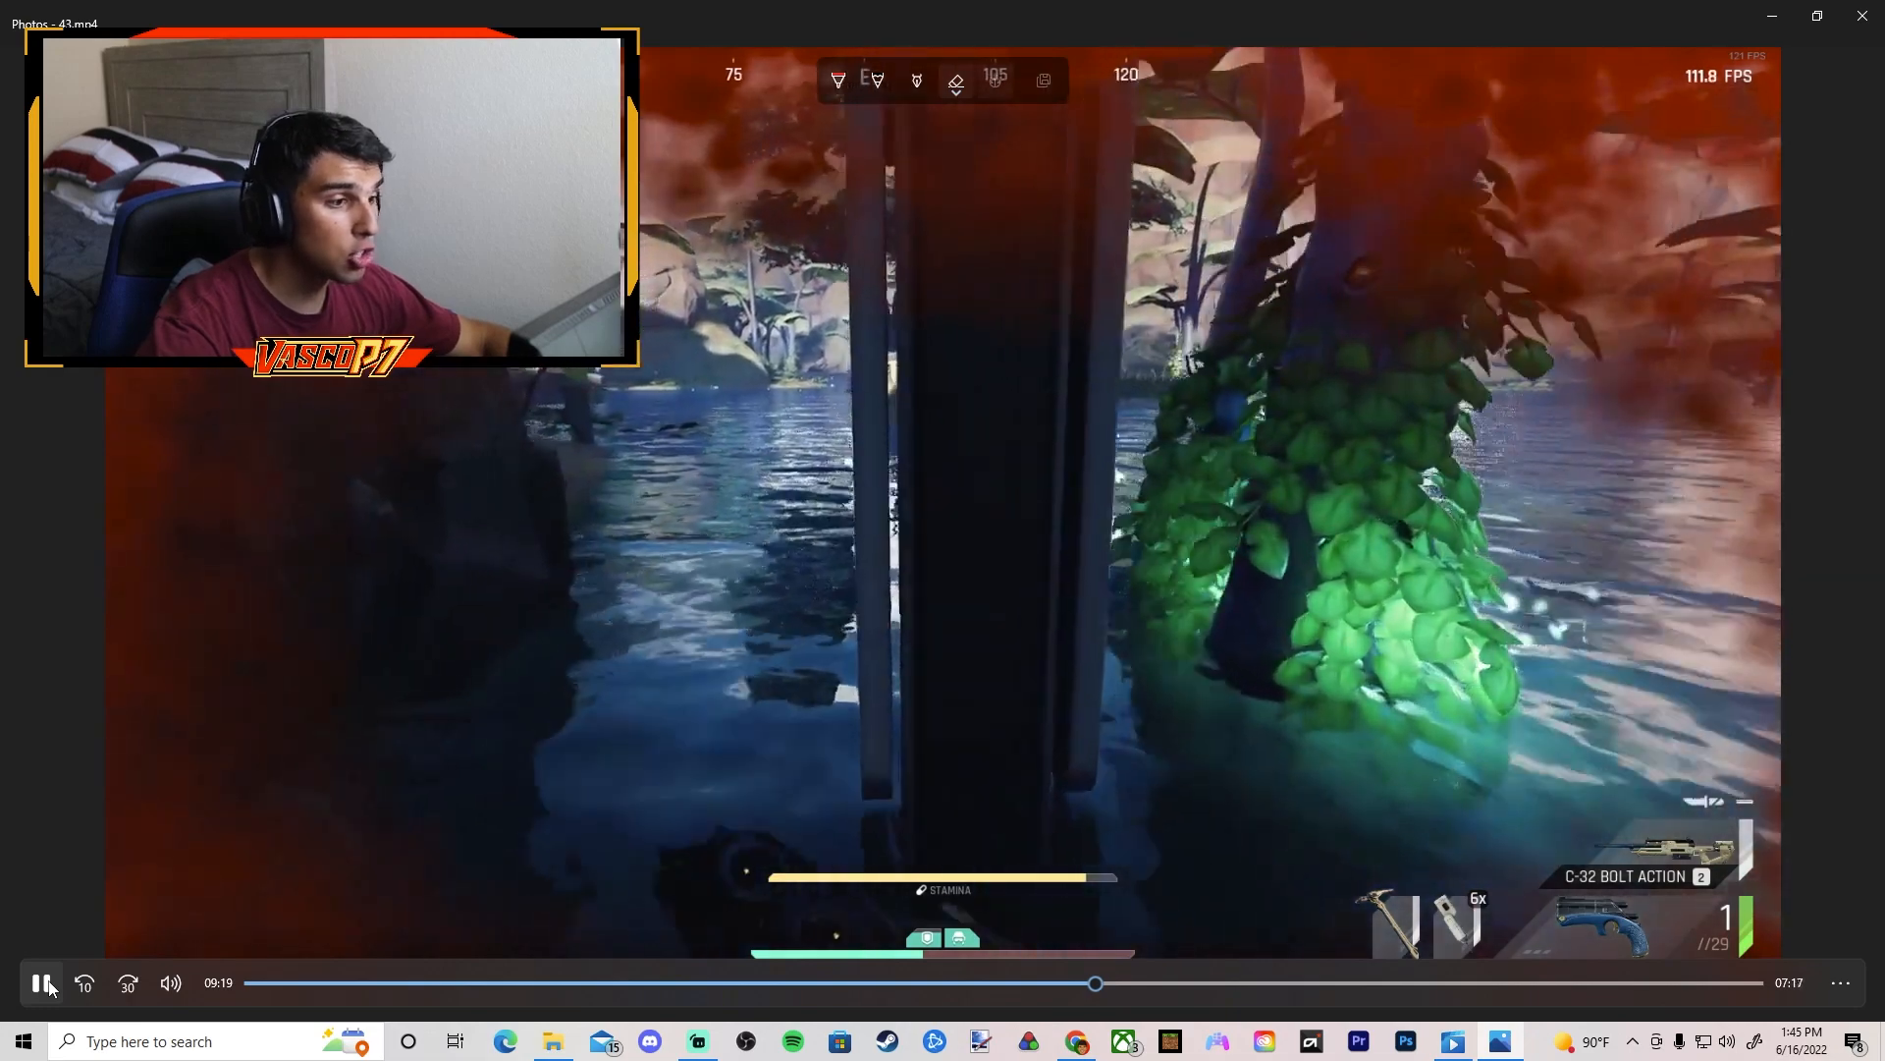
Step: Step through the flooded-area footage in short bursts, then seek ahead to 14:09 by the rock wall
left_click(39, 982)
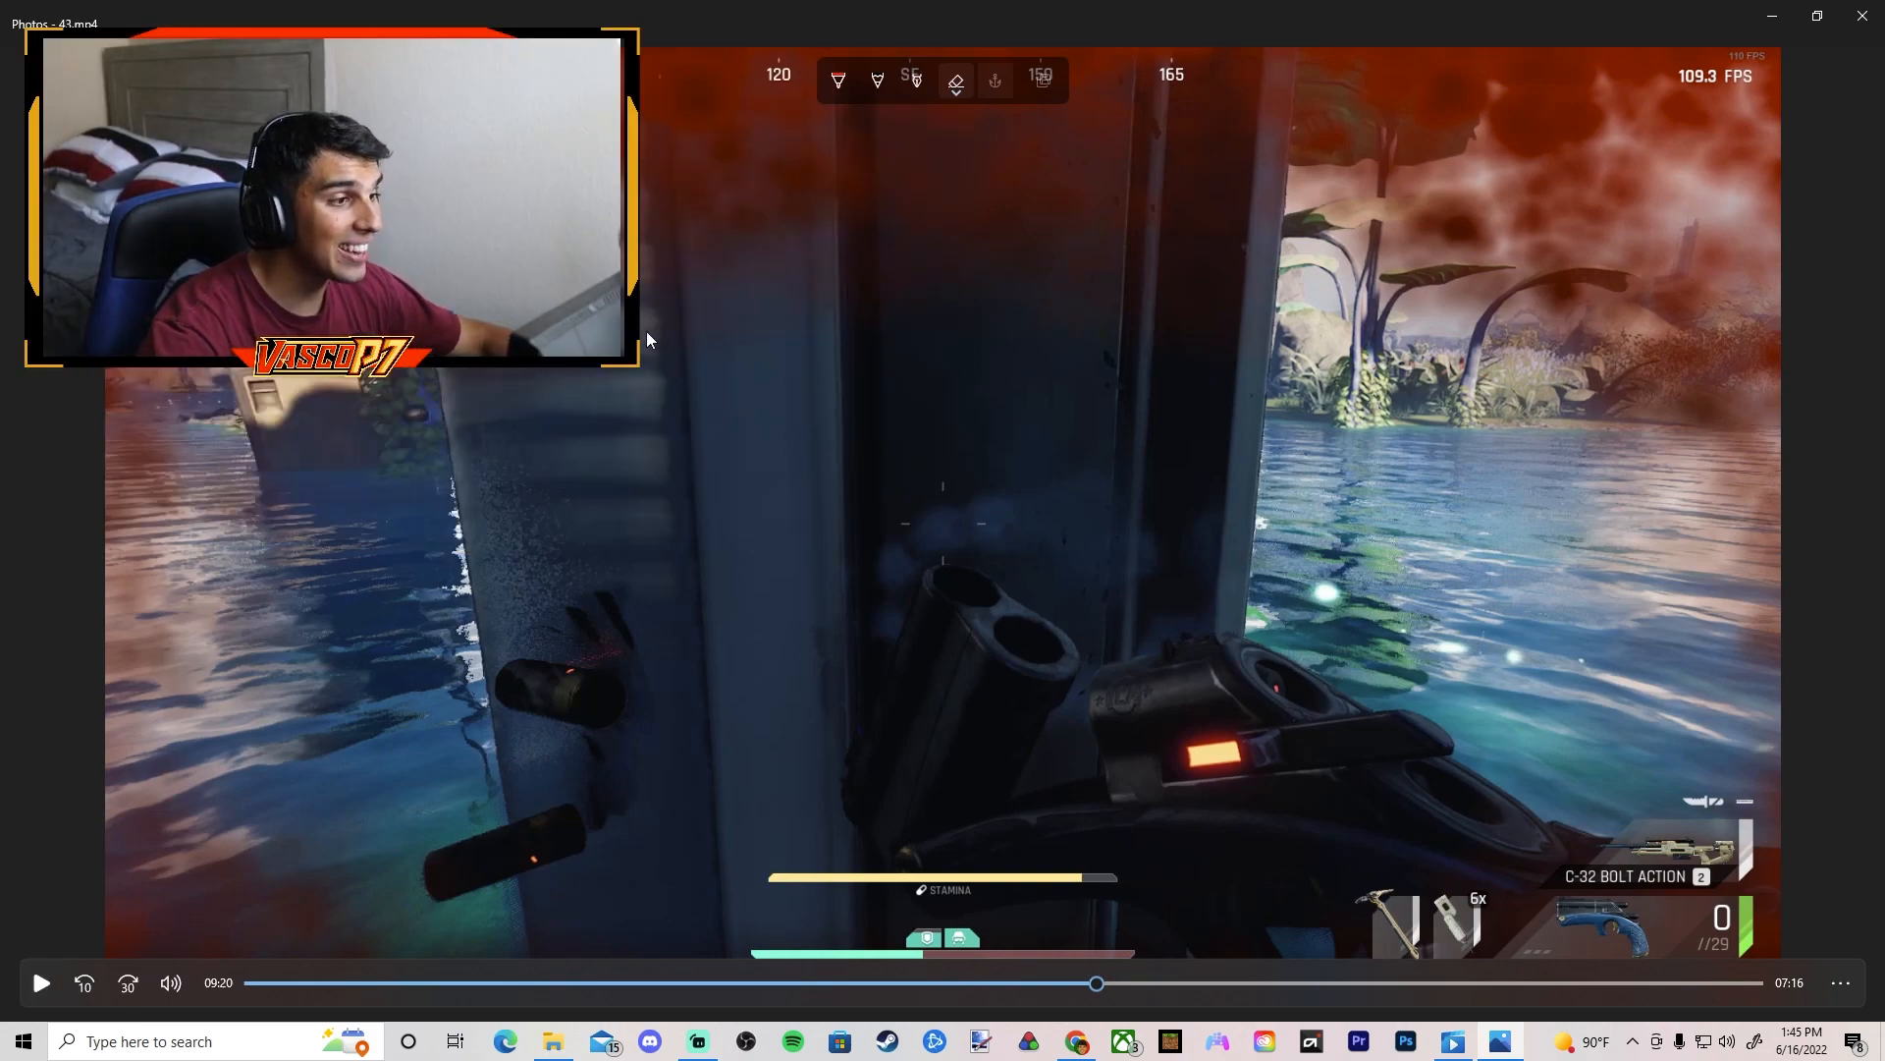
left_click(40, 982)
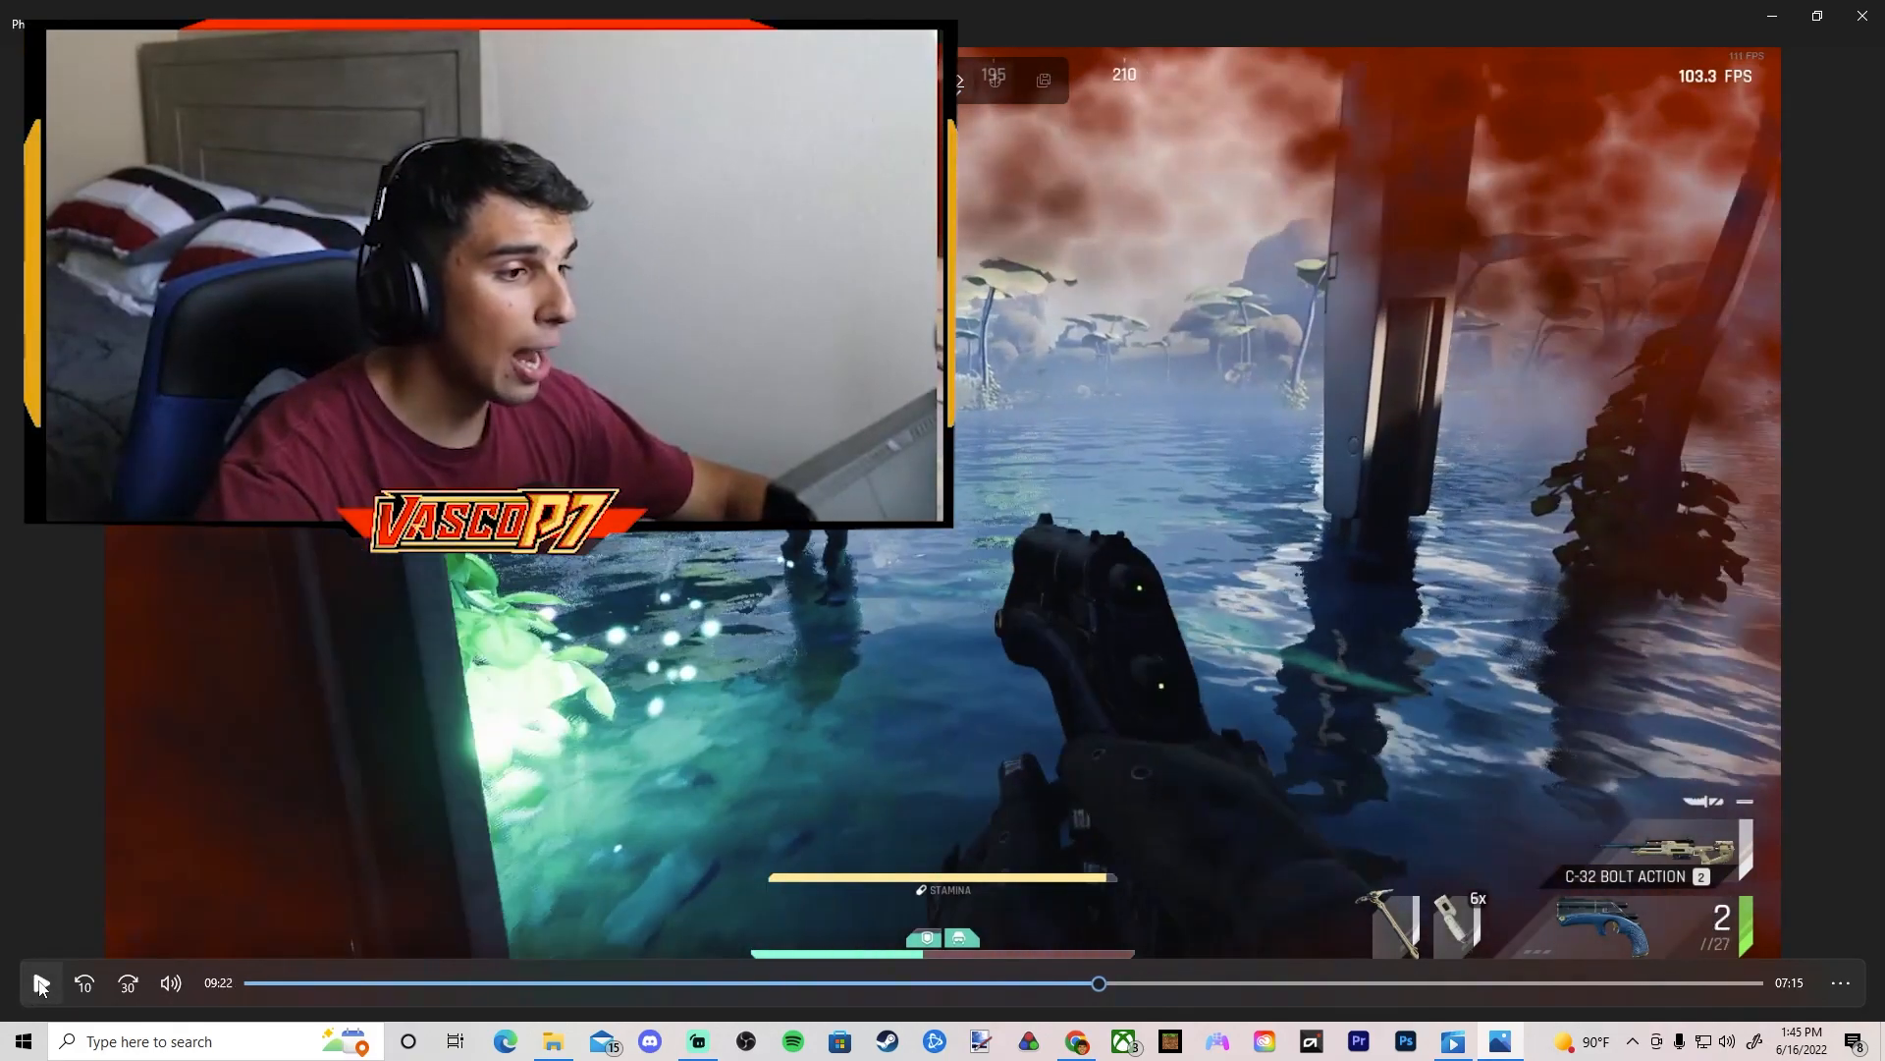
left_click(39, 982)
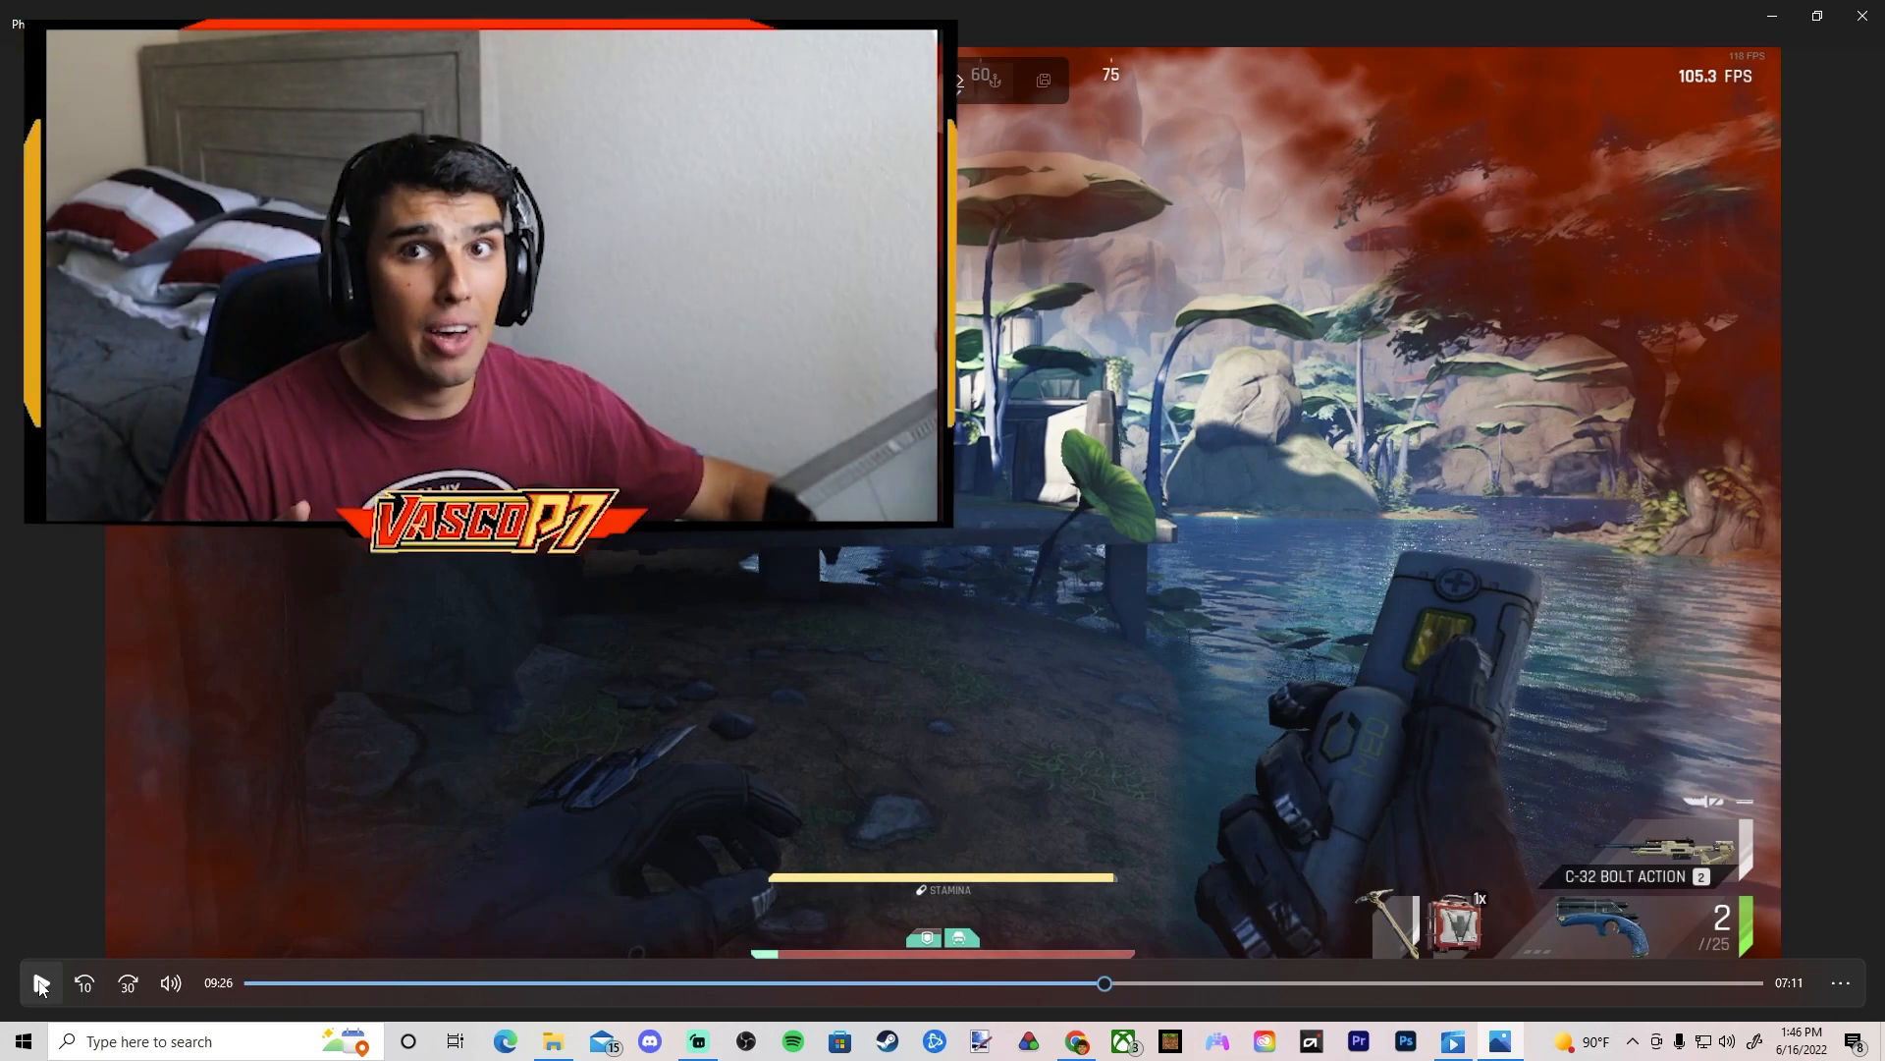
left_click_drag(1104, 982, 1530, 982)
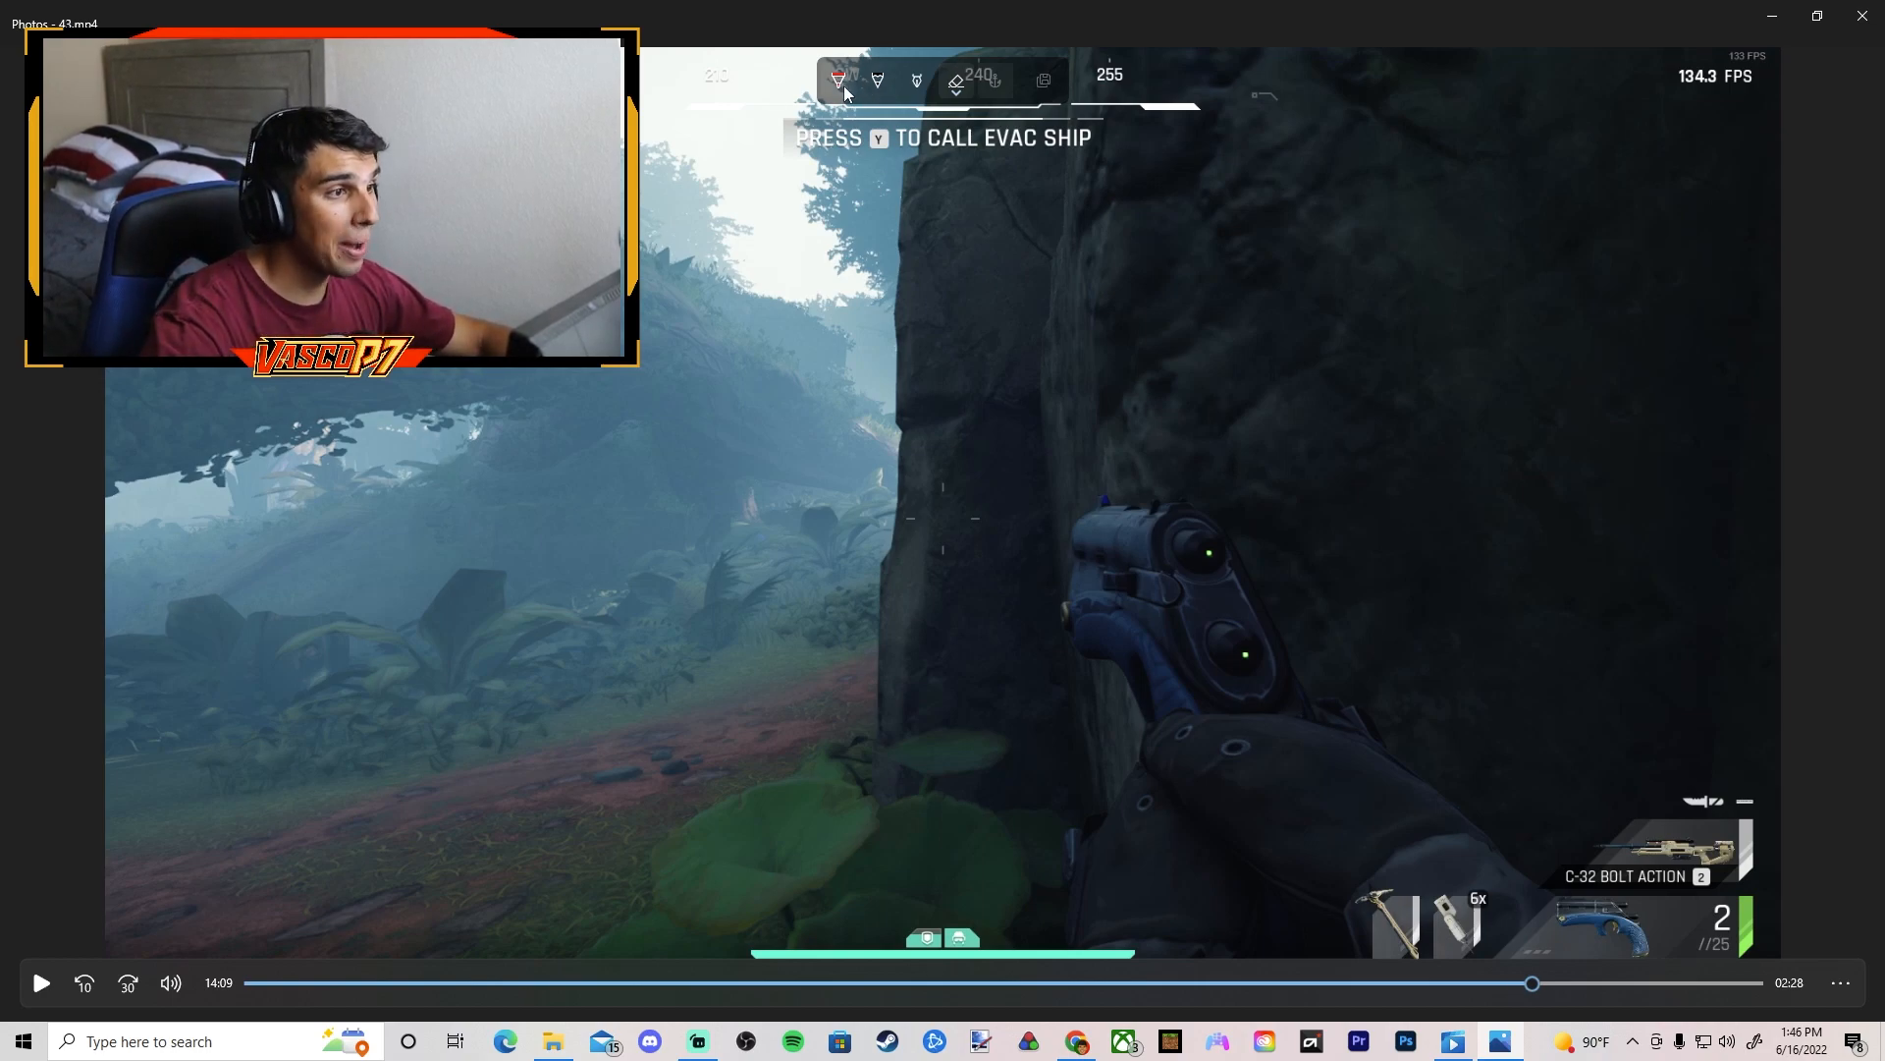
Step: Nudge the playback position to 14:10 where the enemy appears beside the rock wall
left_click_drag(746, 91, 1280, 228)
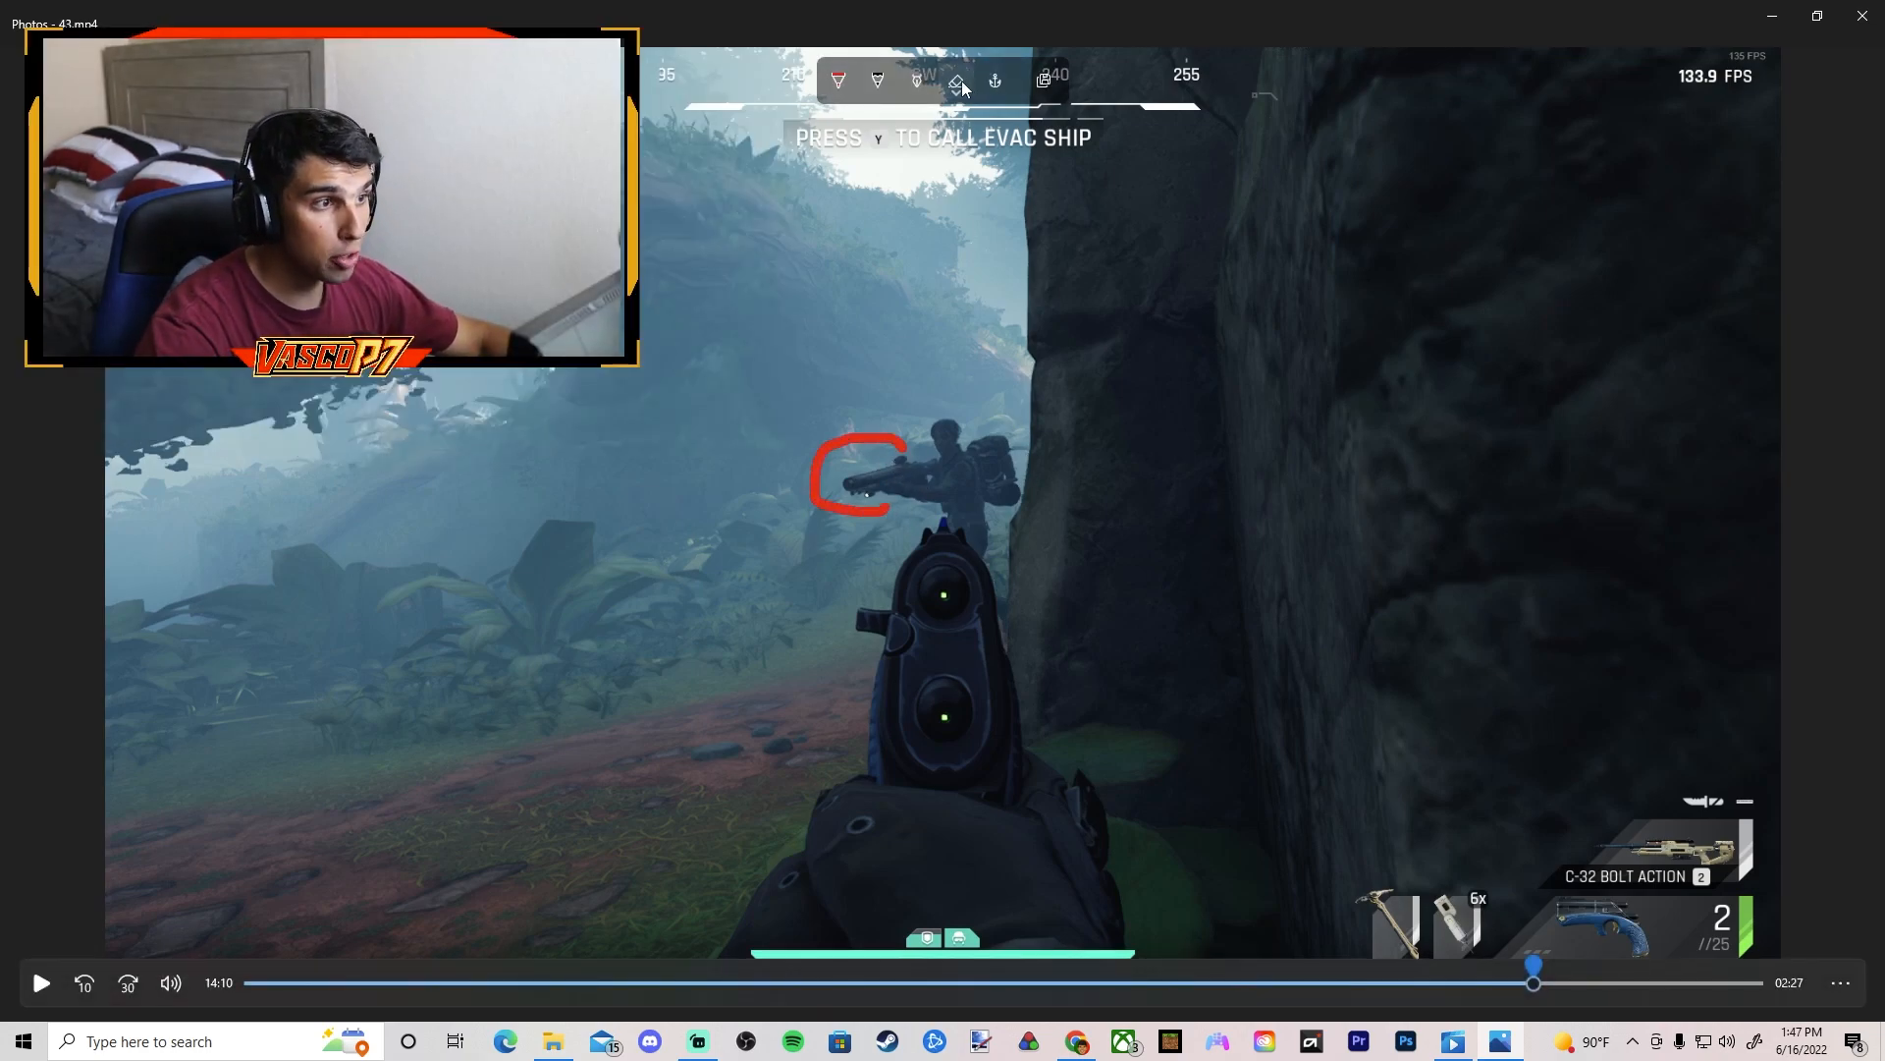
Step: Play the close-range fight through the kill to 14:29 with the Large Backpack on the ground
left_click(39, 982)
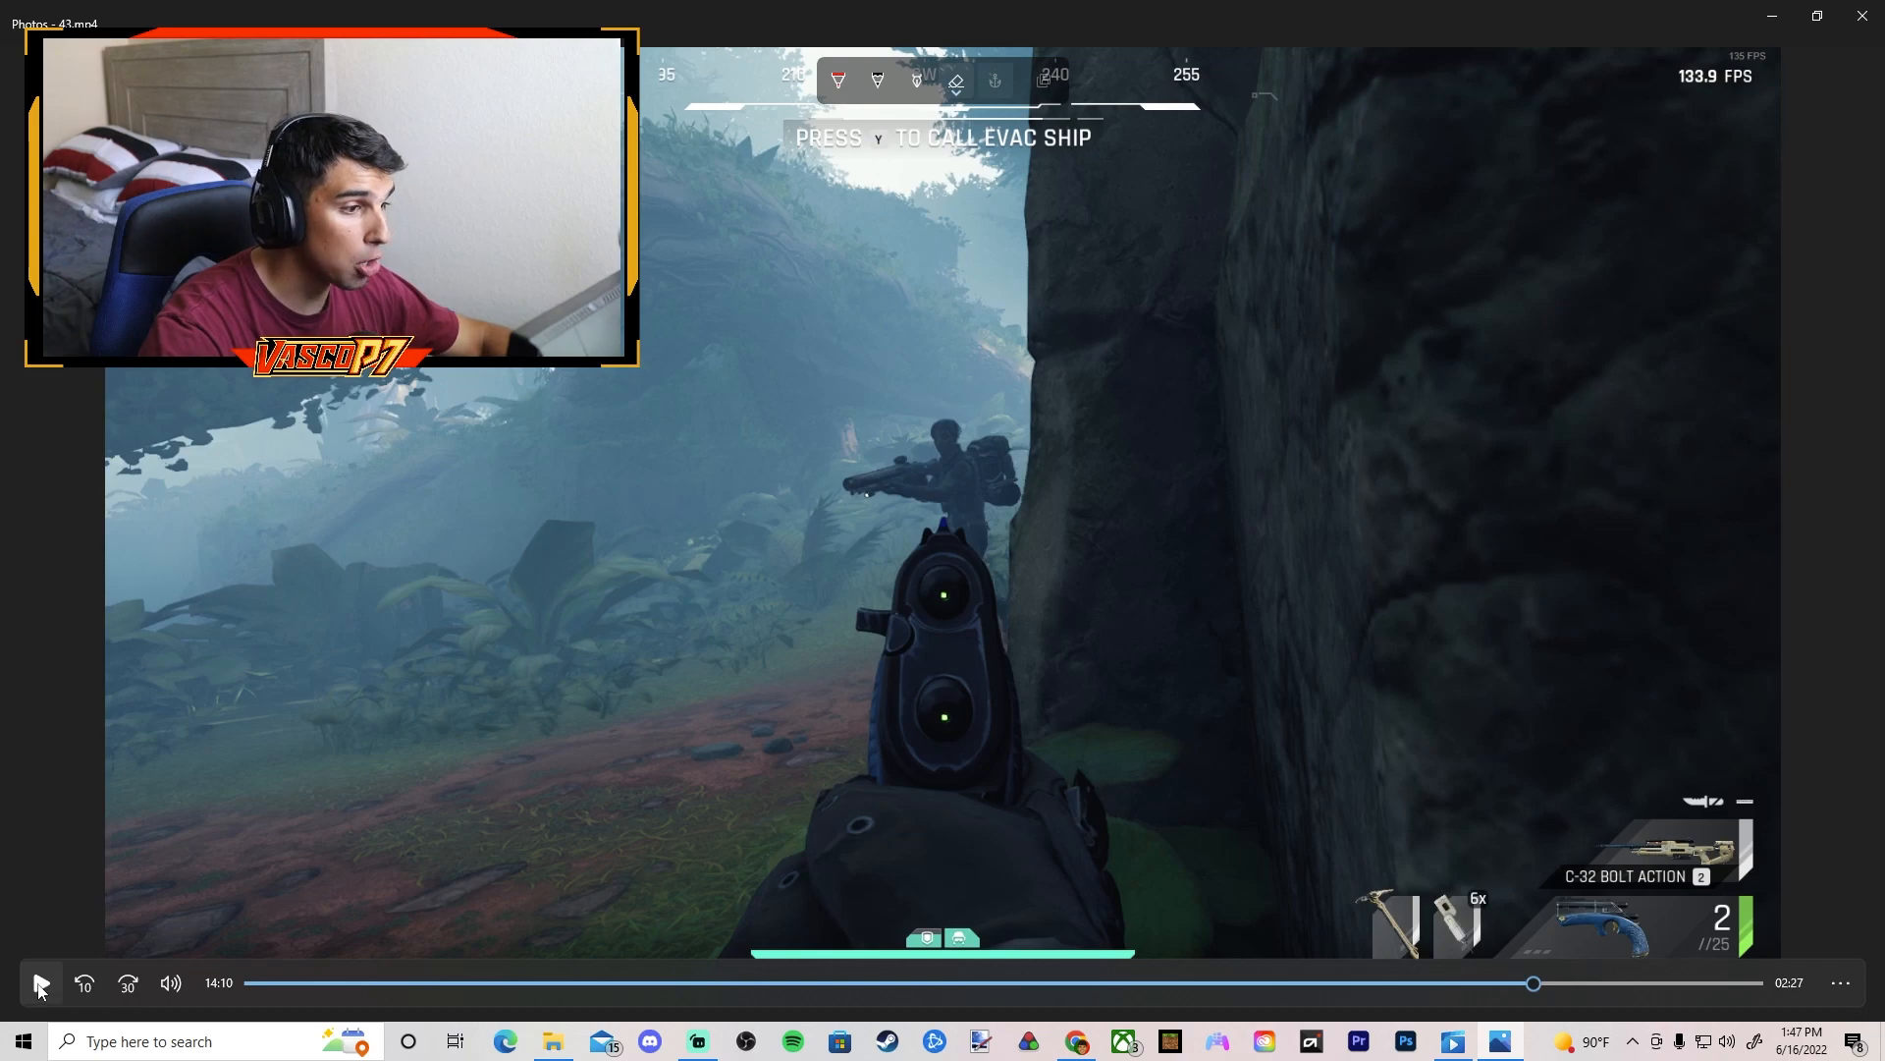
left_click(40, 982)
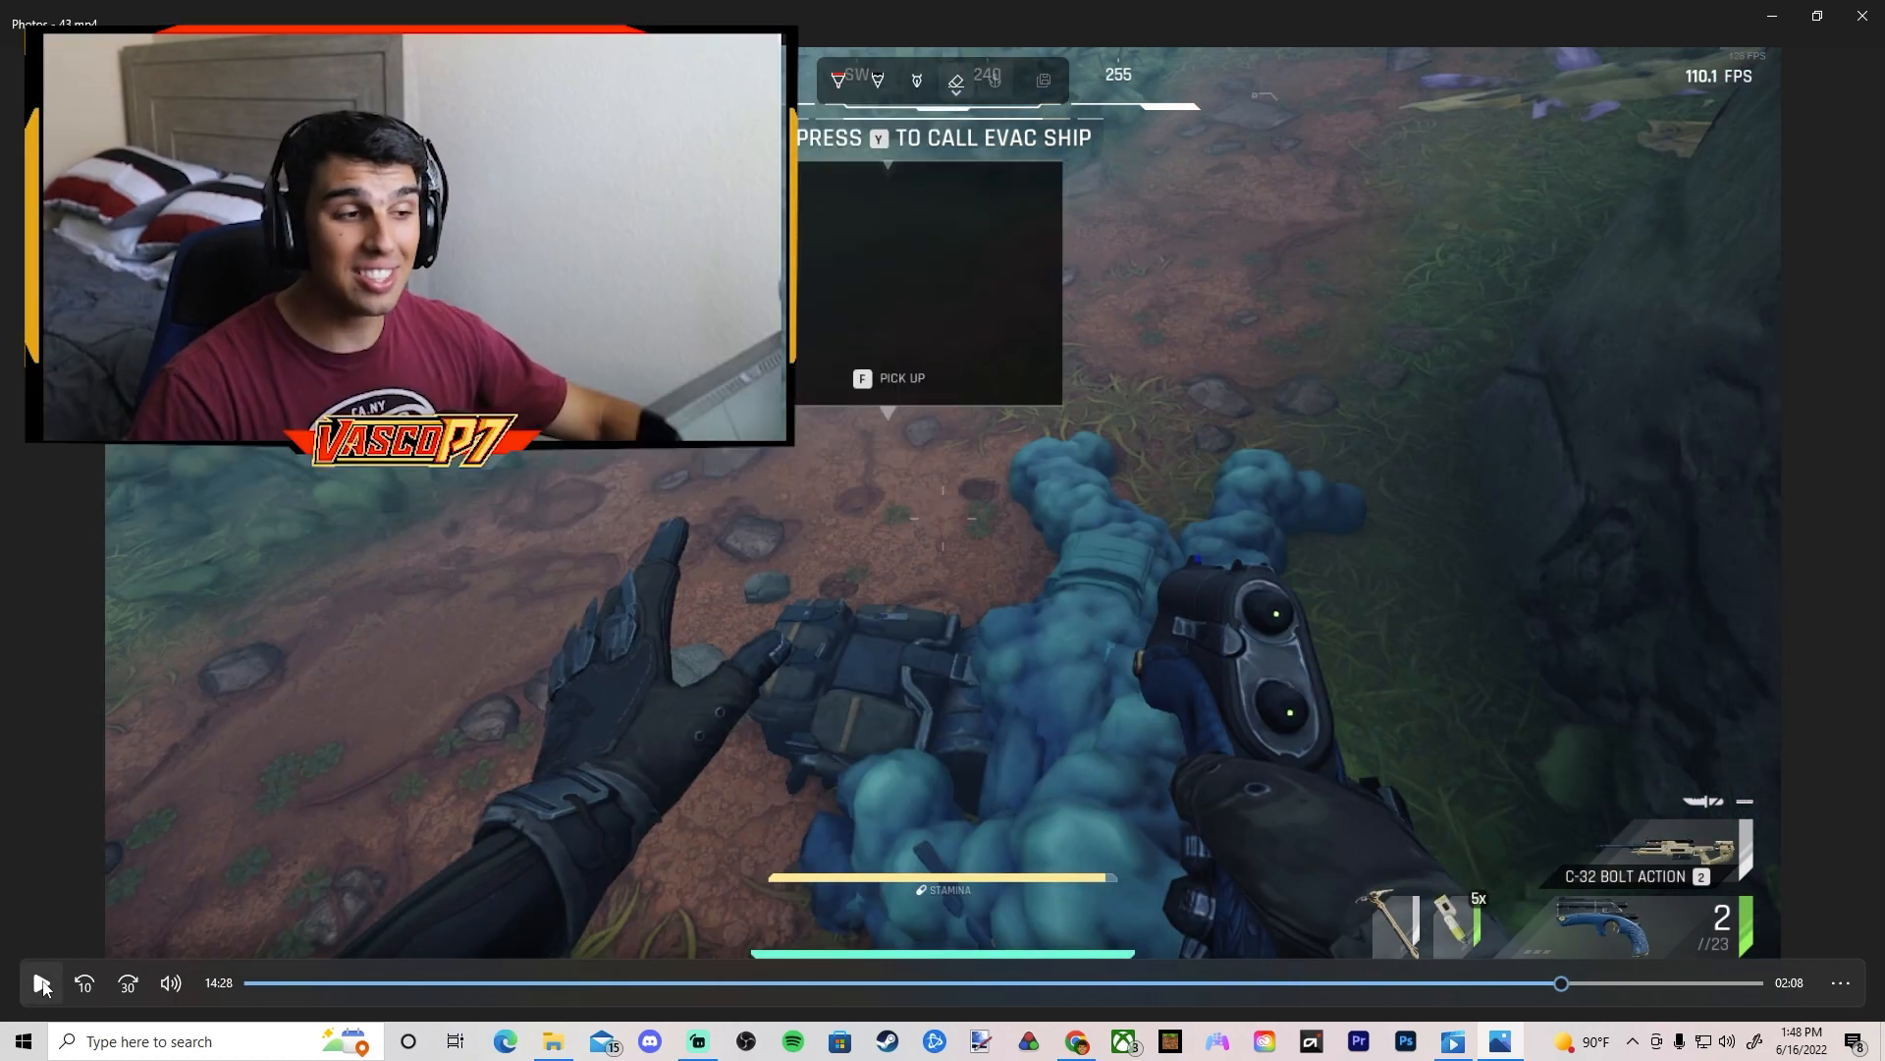
left_click(39, 982)
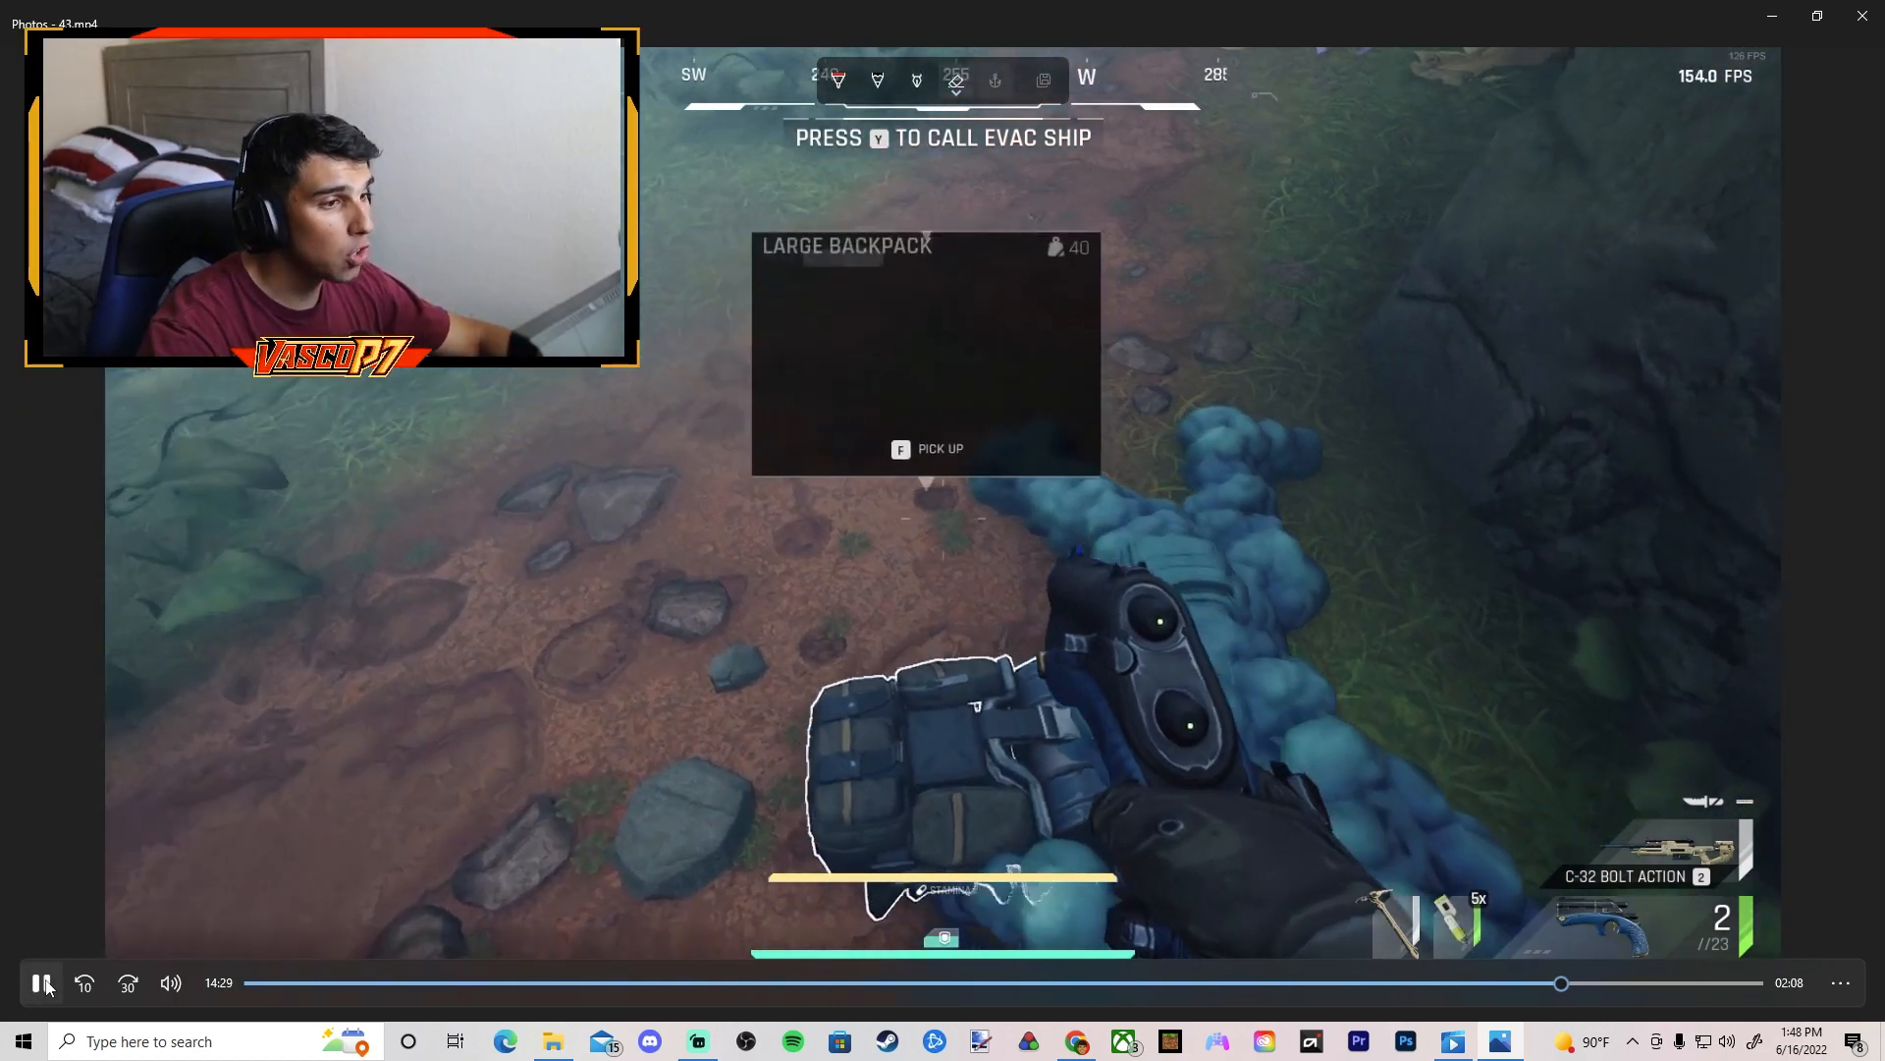